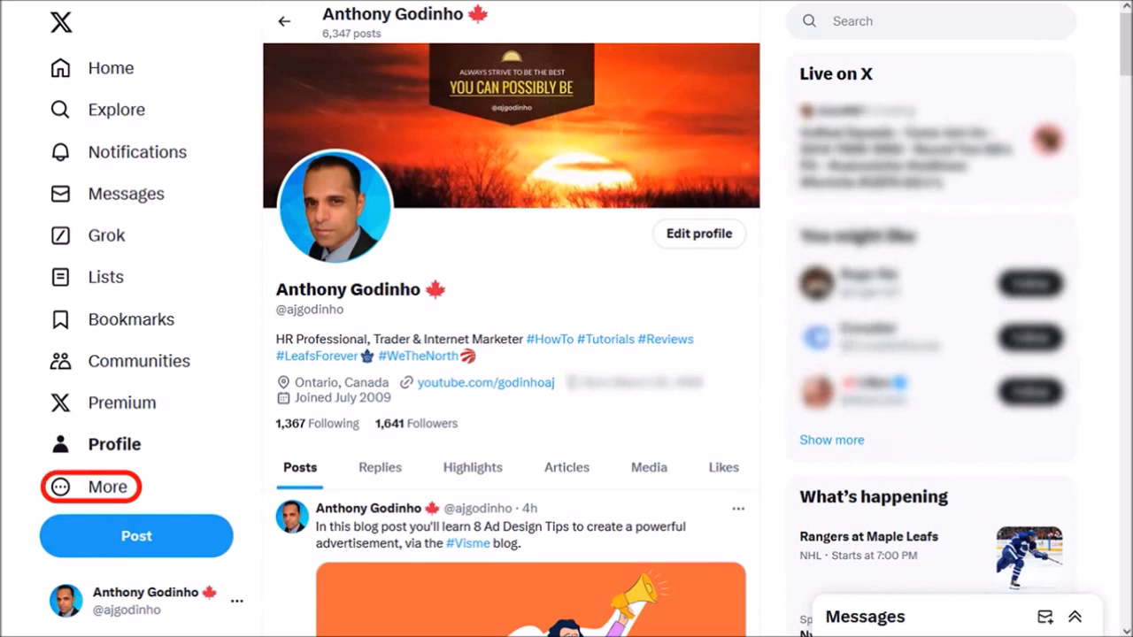
# Step: Reach Your Account settings through More > Settings and privacy in the sidebar
pyautogui.click(106, 487)
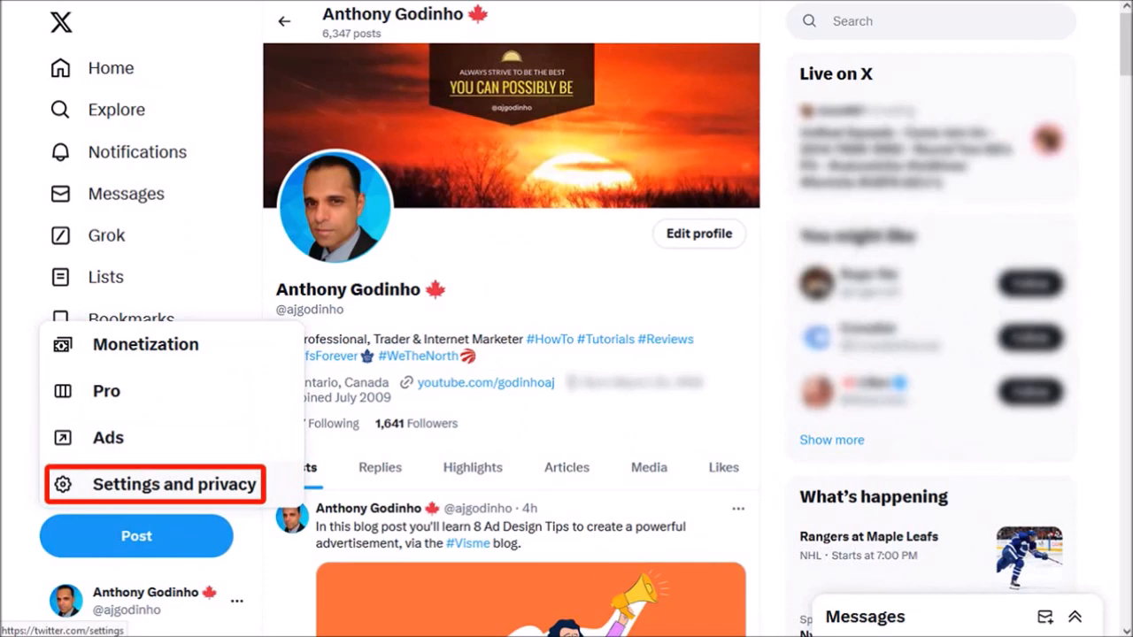
pyautogui.click(174, 486)
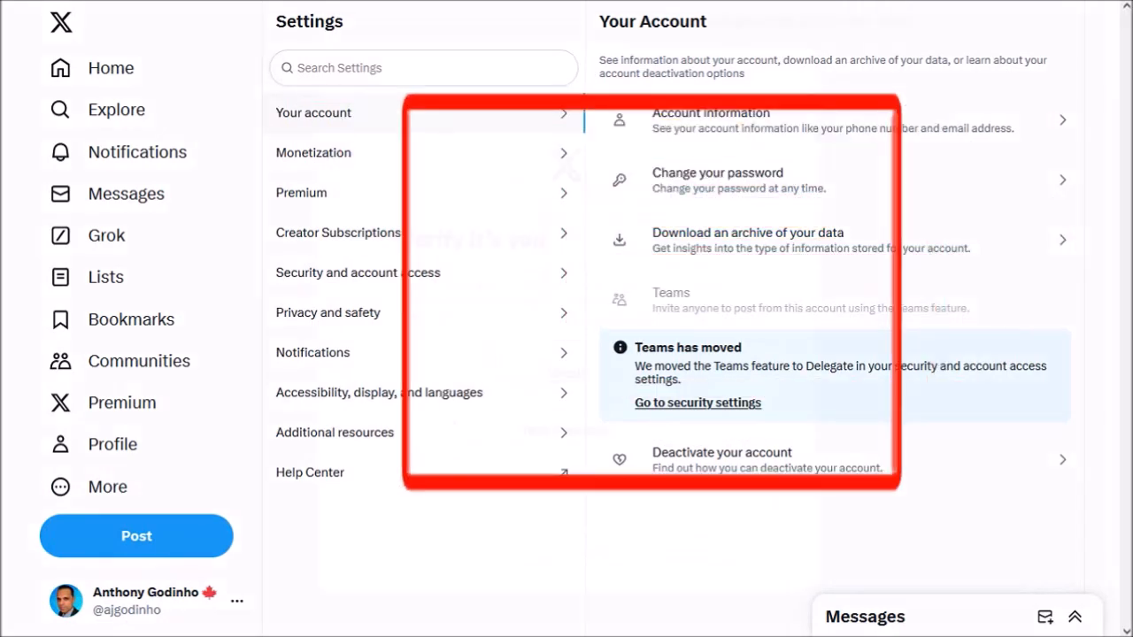
# Step: Request a data archive and verify identity with the emailed code
pyautogui.click(747, 232)
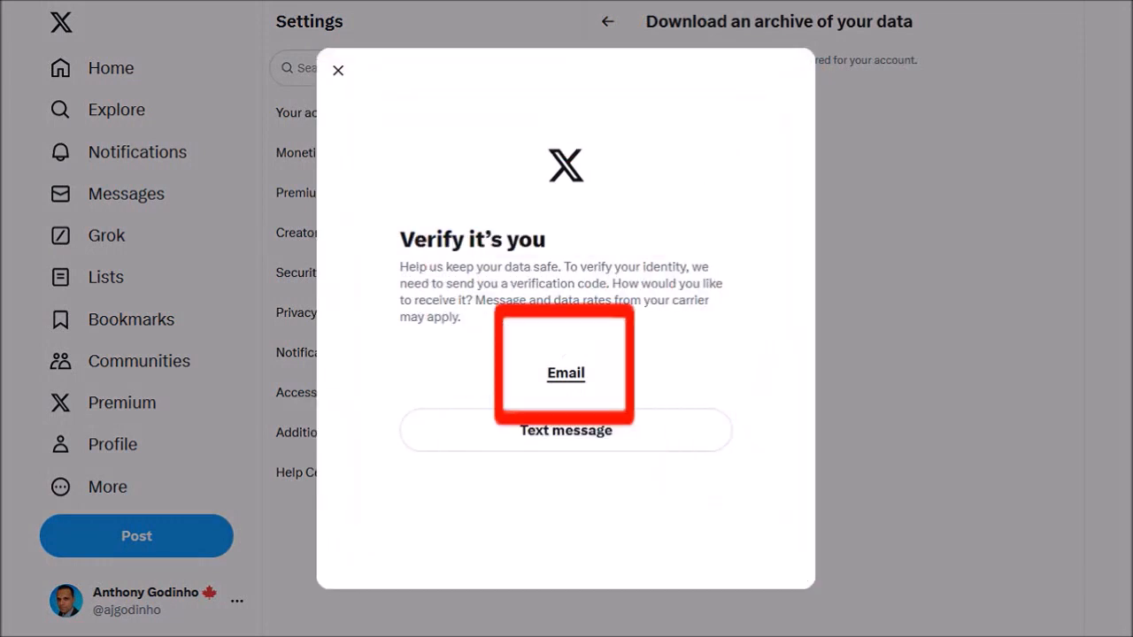
pyautogui.click(567, 372)
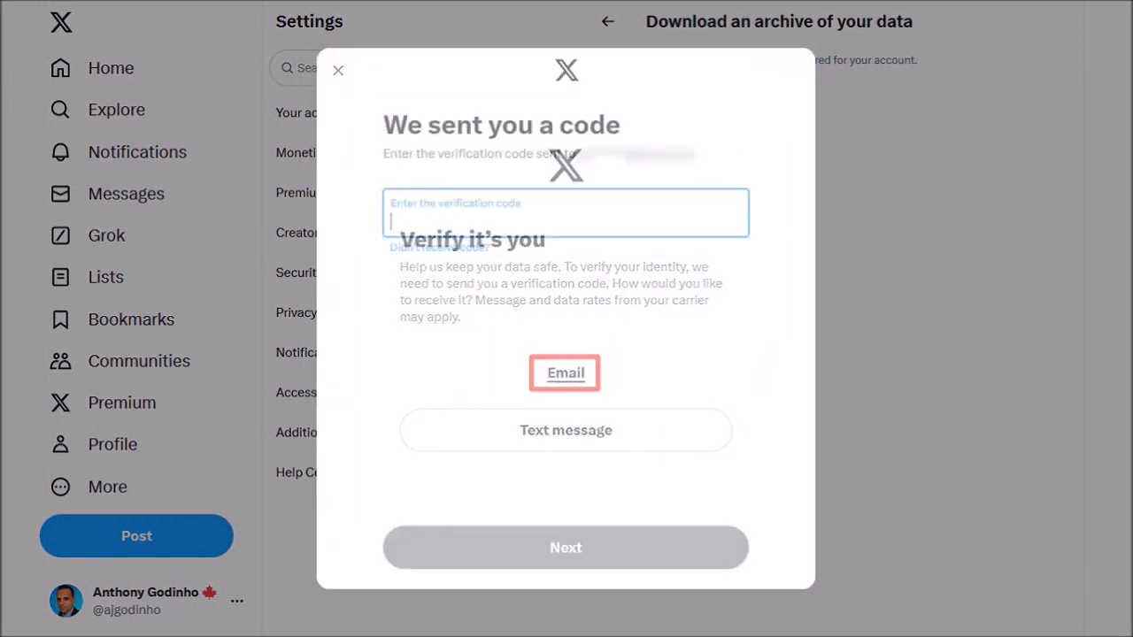
pyautogui.click(567, 372)
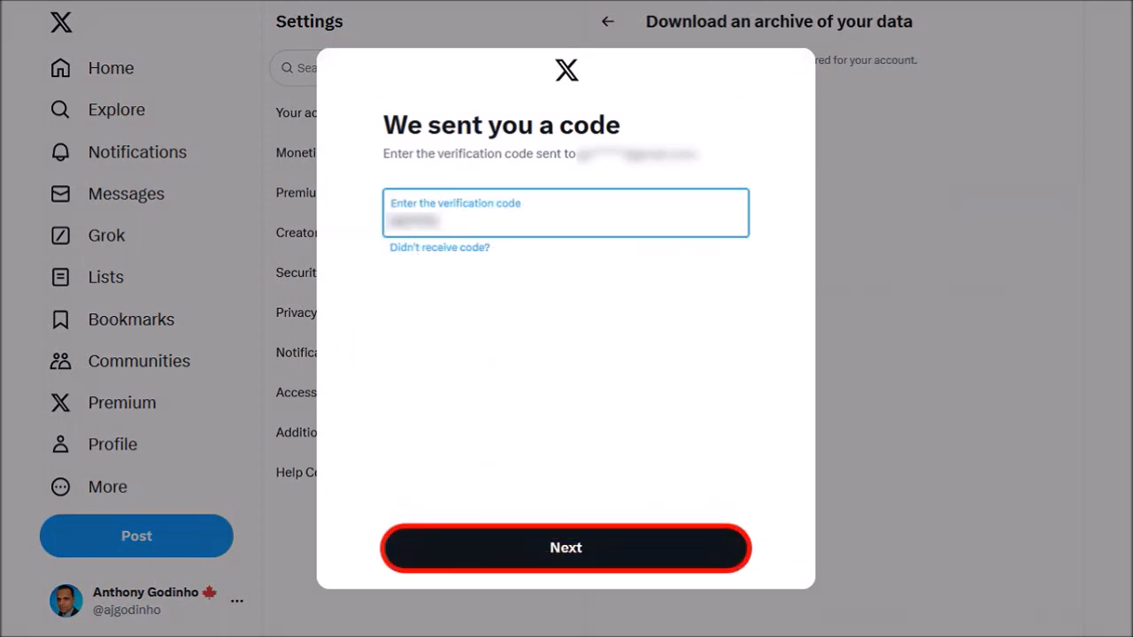
pyautogui.click(567, 547)
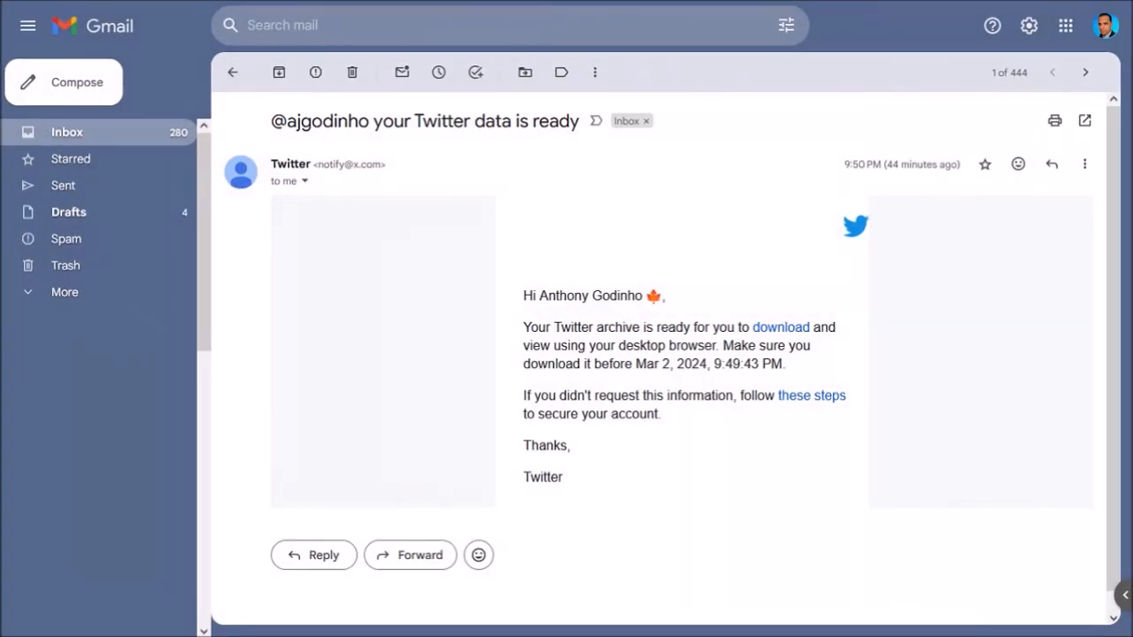
# Step: Follow the download link in the 'your Twitter data is ready' email
pyautogui.click(779, 326)
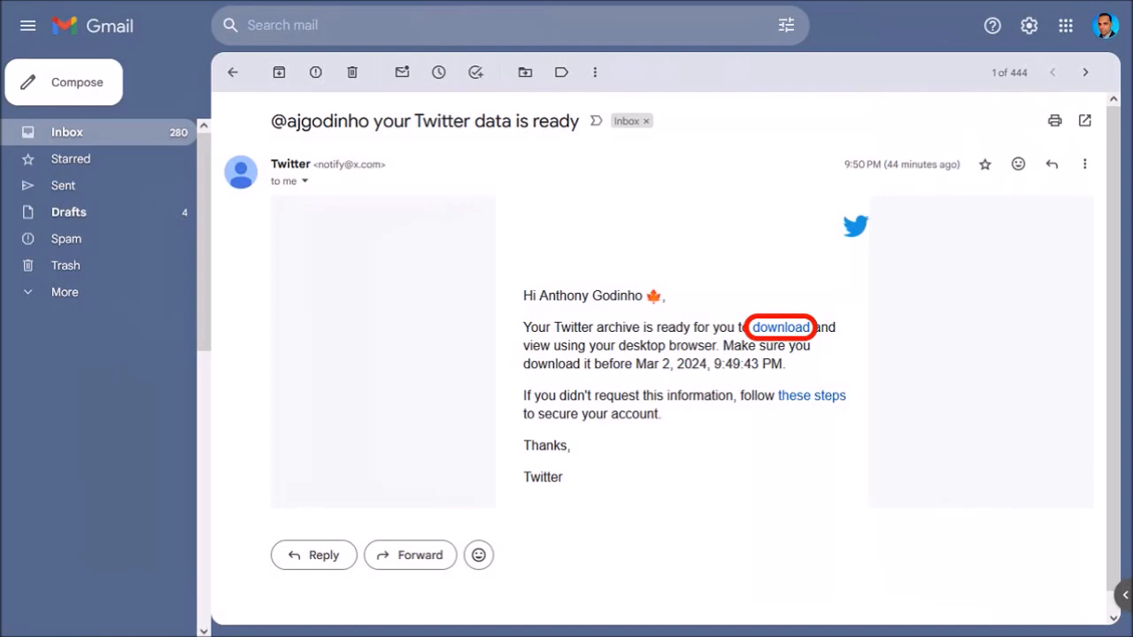
pyautogui.click(781, 326)
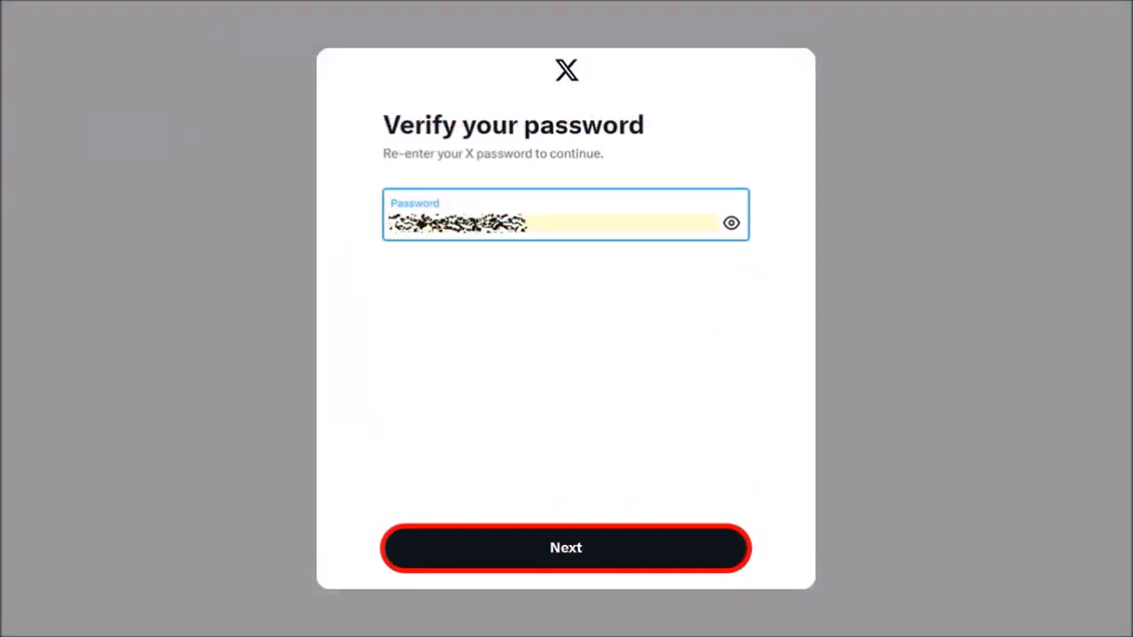
pyautogui.click(567, 547)
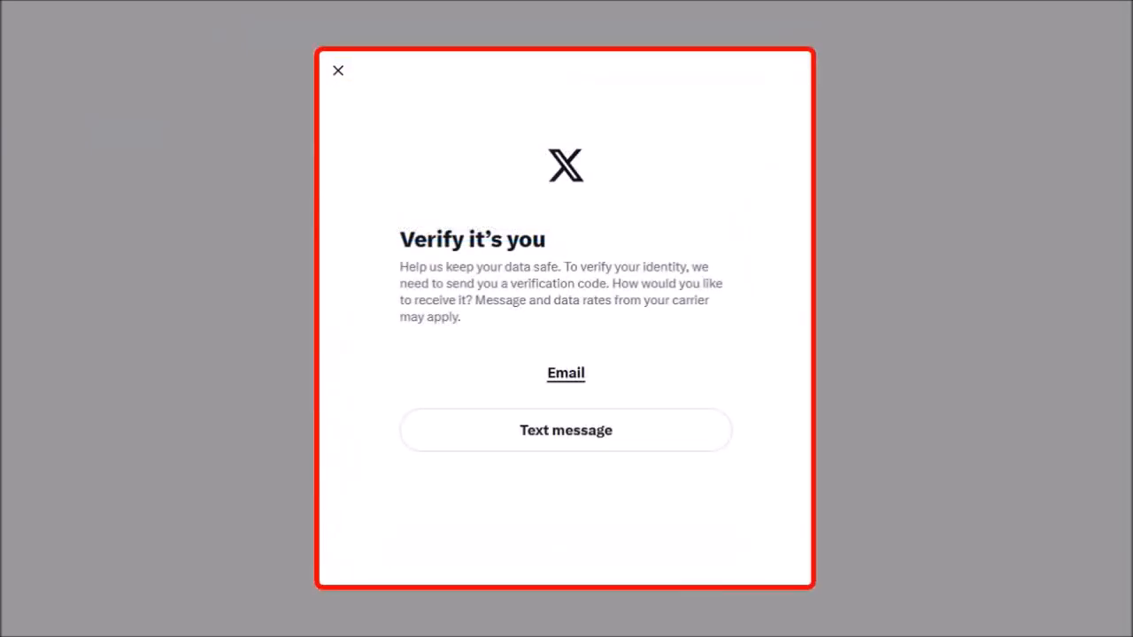
pyautogui.click(566, 372)
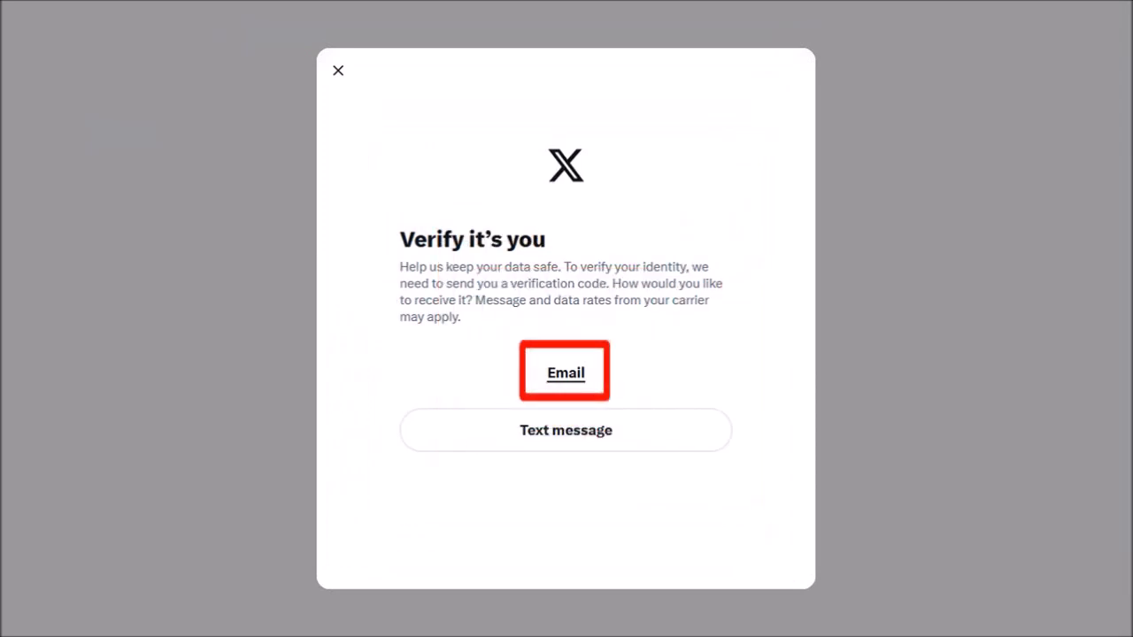
pyautogui.click(566, 372)
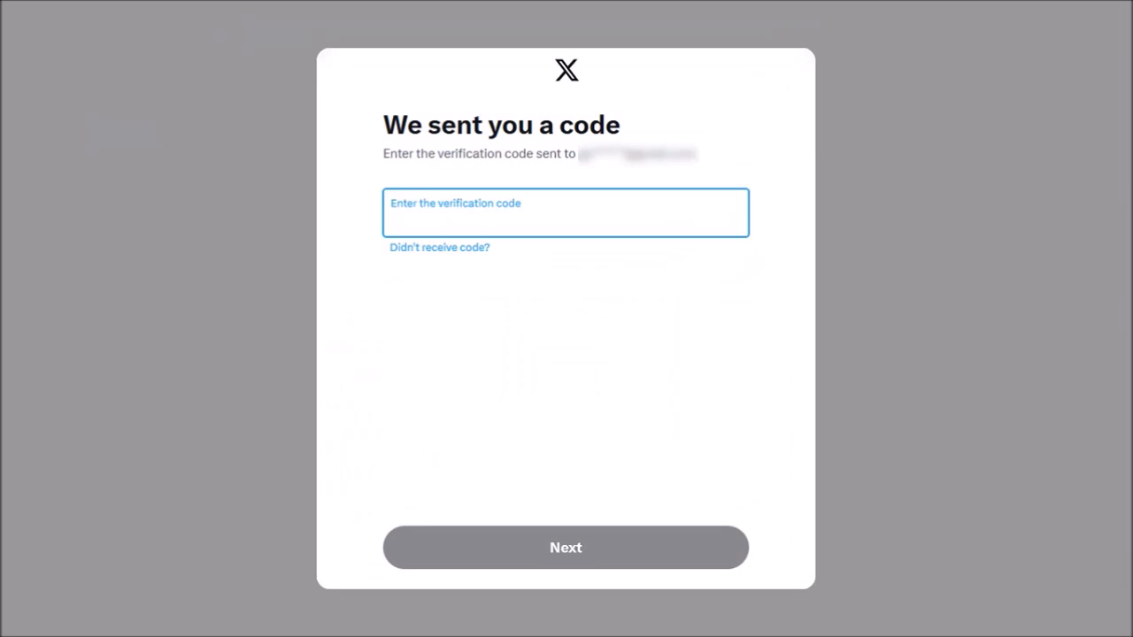
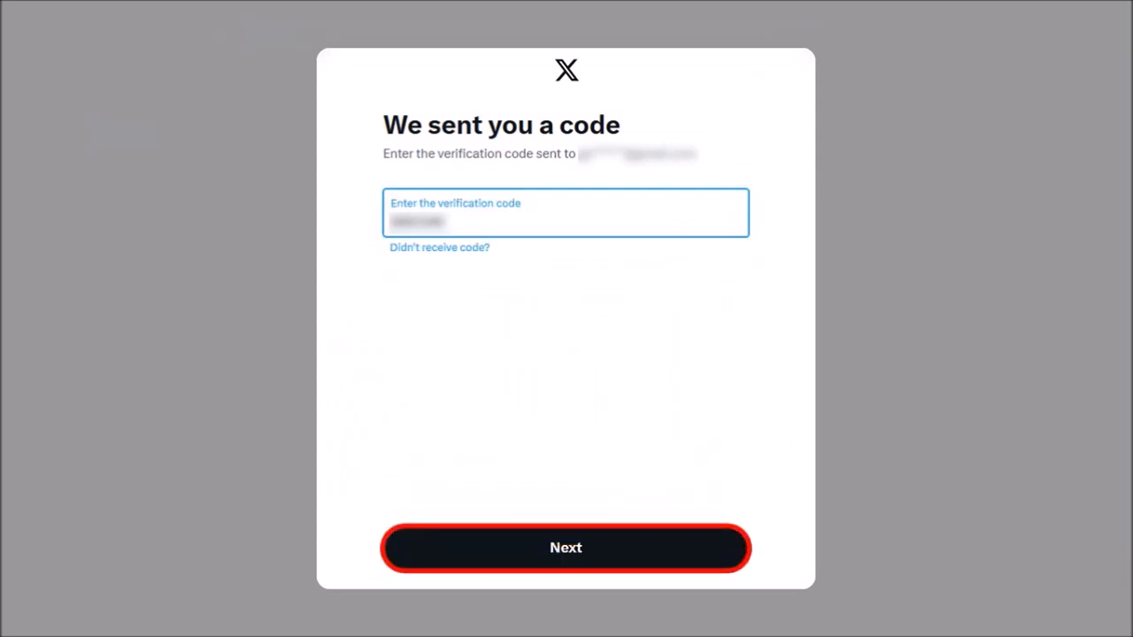
pyautogui.click(566, 548)
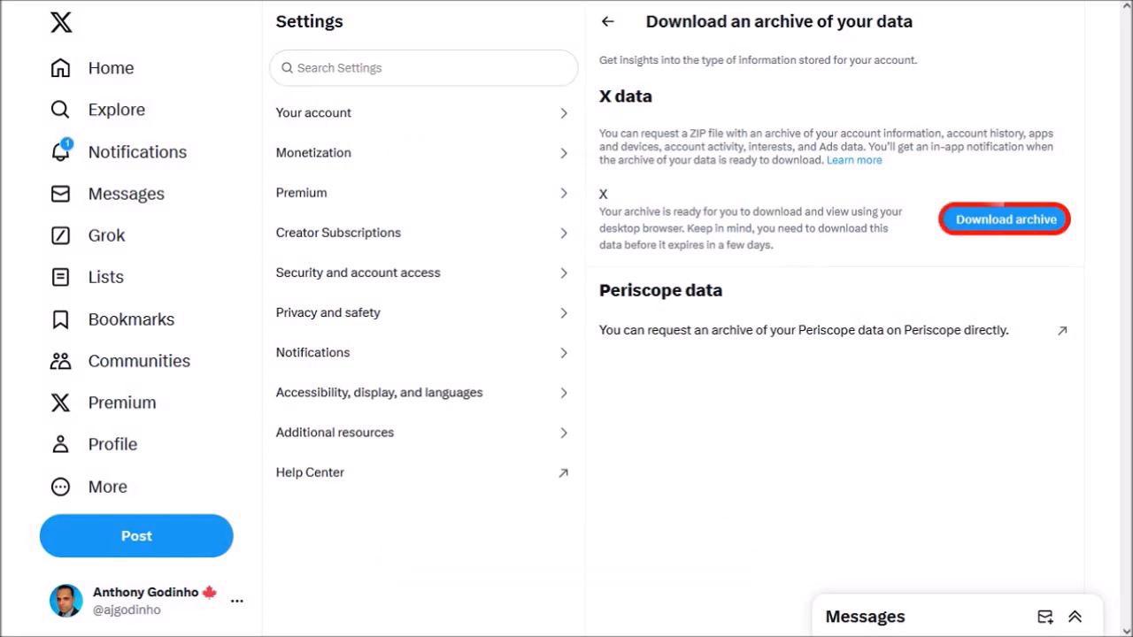
# Step: Download the generated X data (1 of 1) archive file
pyautogui.click(1002, 219)
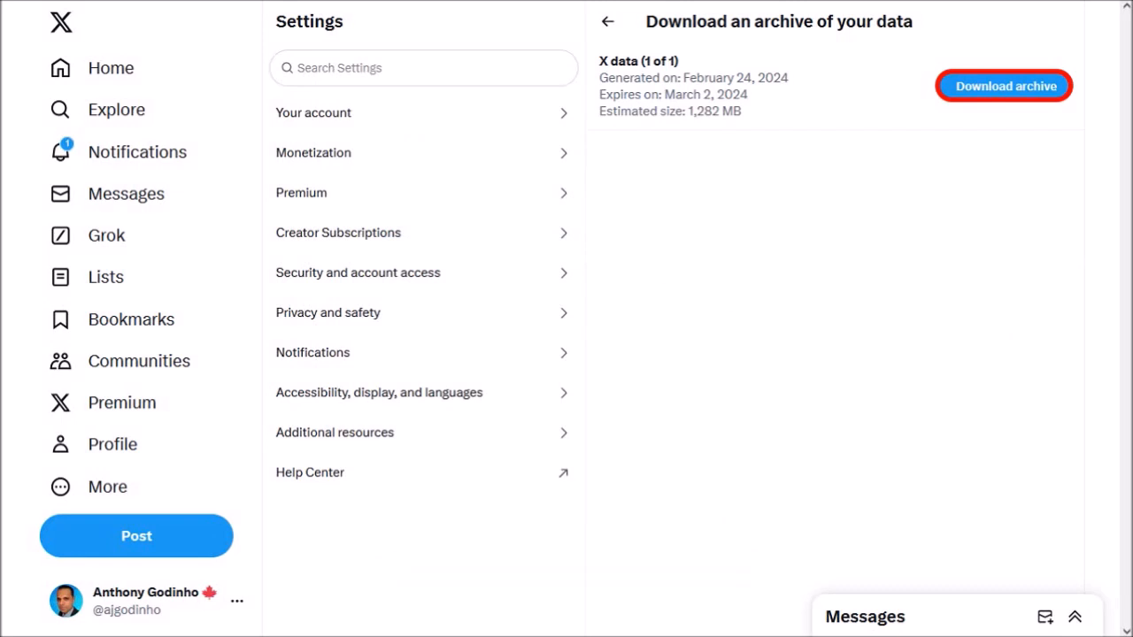
pyautogui.click(1004, 85)
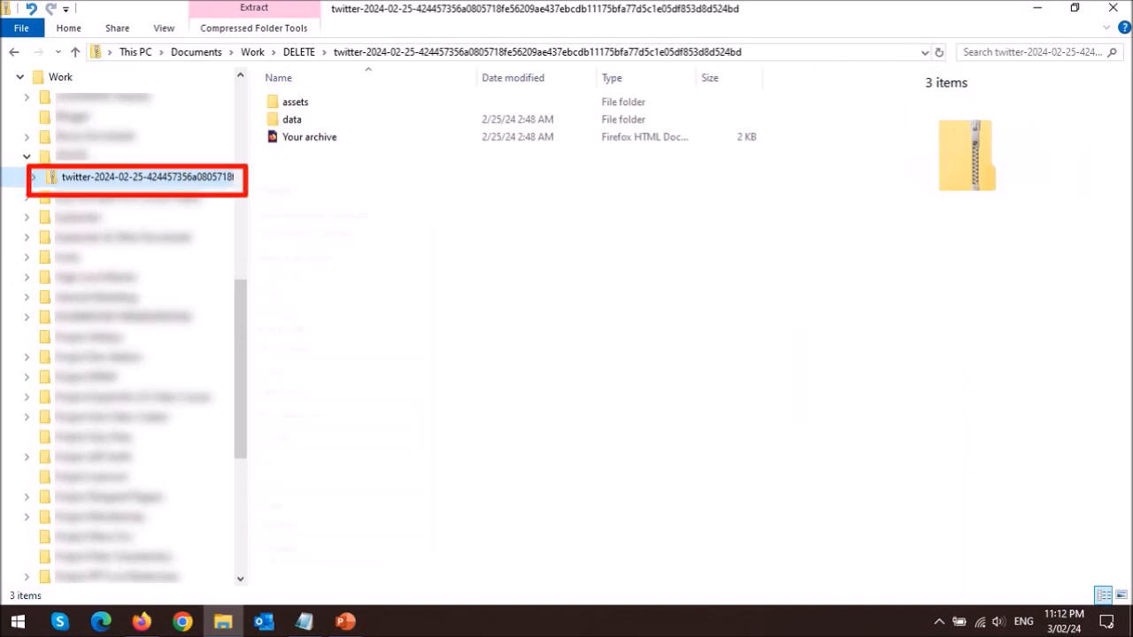
# Step: Extract all files from the twitter archive zip into the suggested folder
pyautogui.rightClick(145, 177)
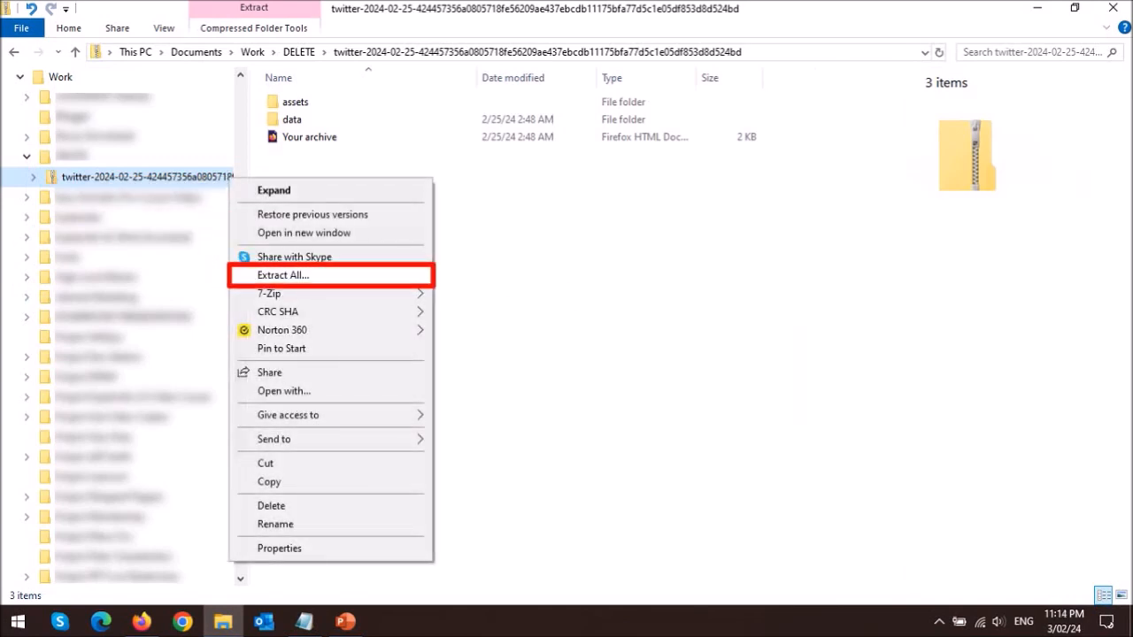
pyautogui.click(282, 276)
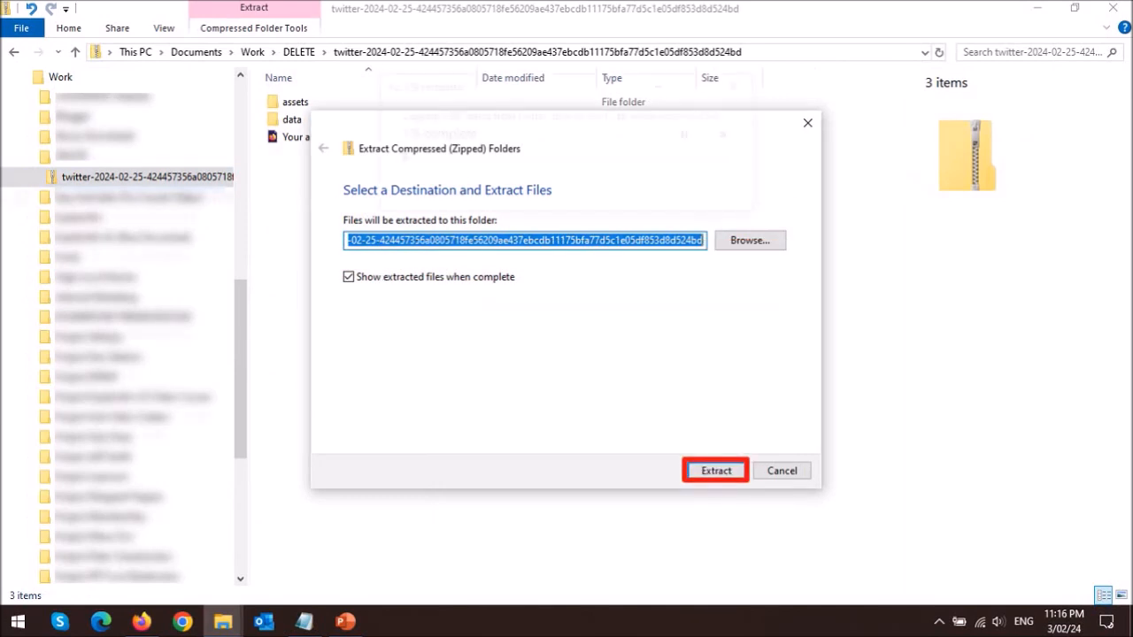
pyautogui.click(716, 471)
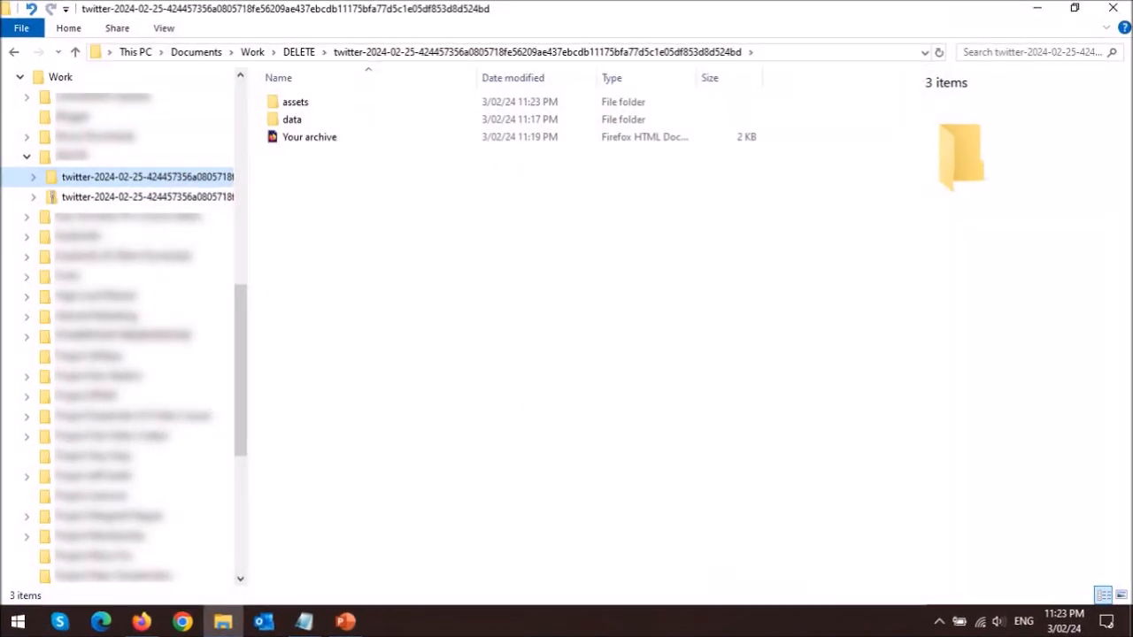
# Step: Open the extracted folder's Your archive page in the browser
pyautogui.click(147, 177)
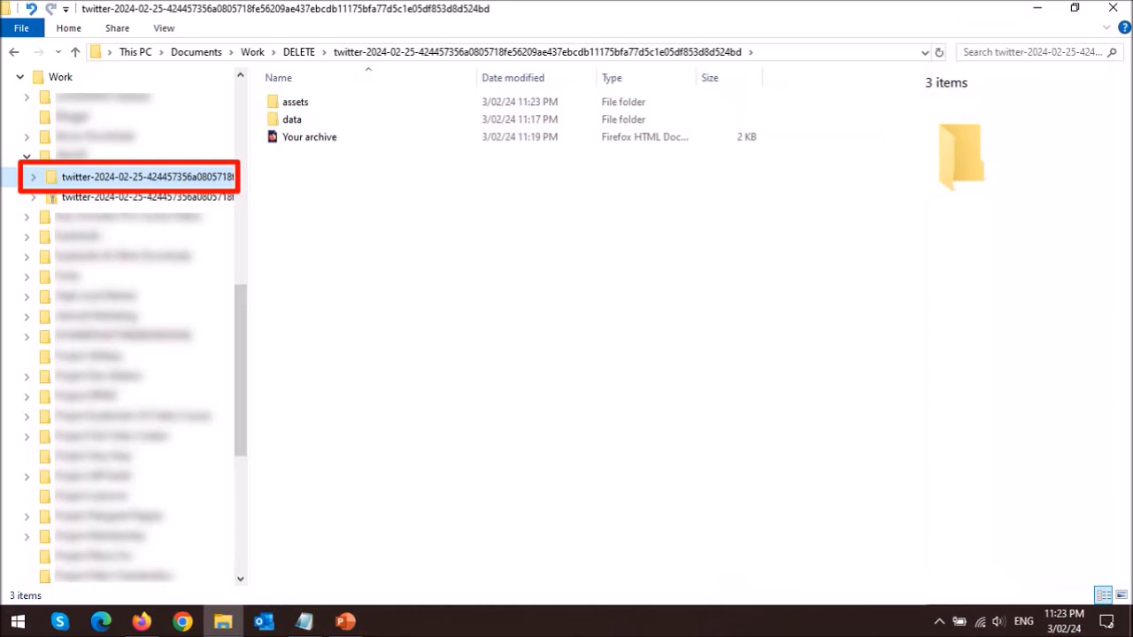
pyautogui.click(310, 136)
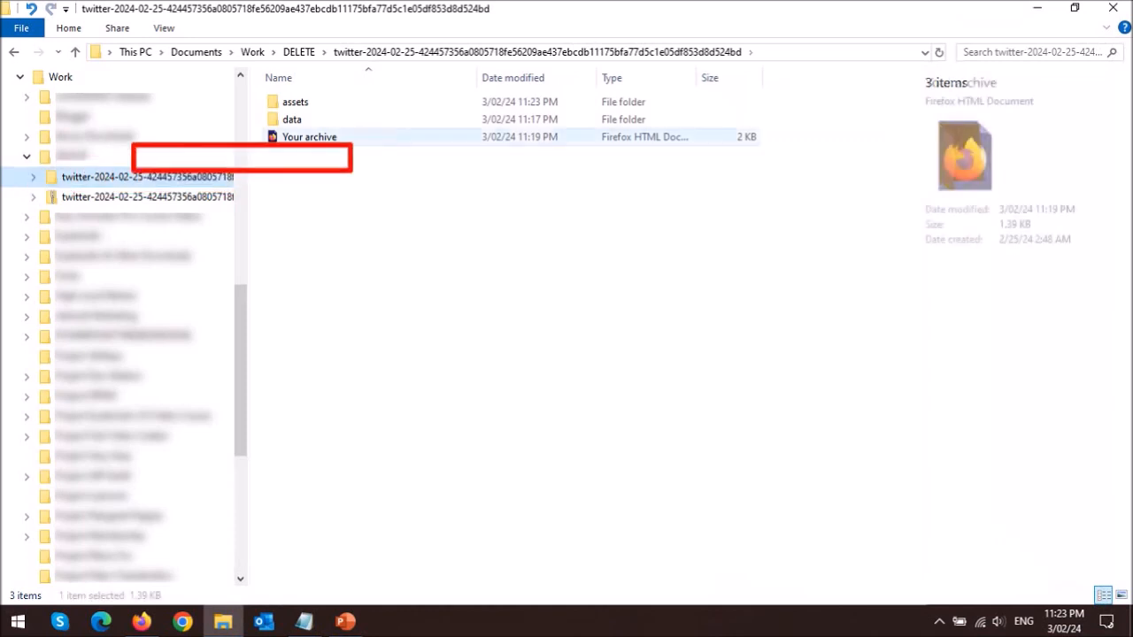
pyautogui.click(310, 136)
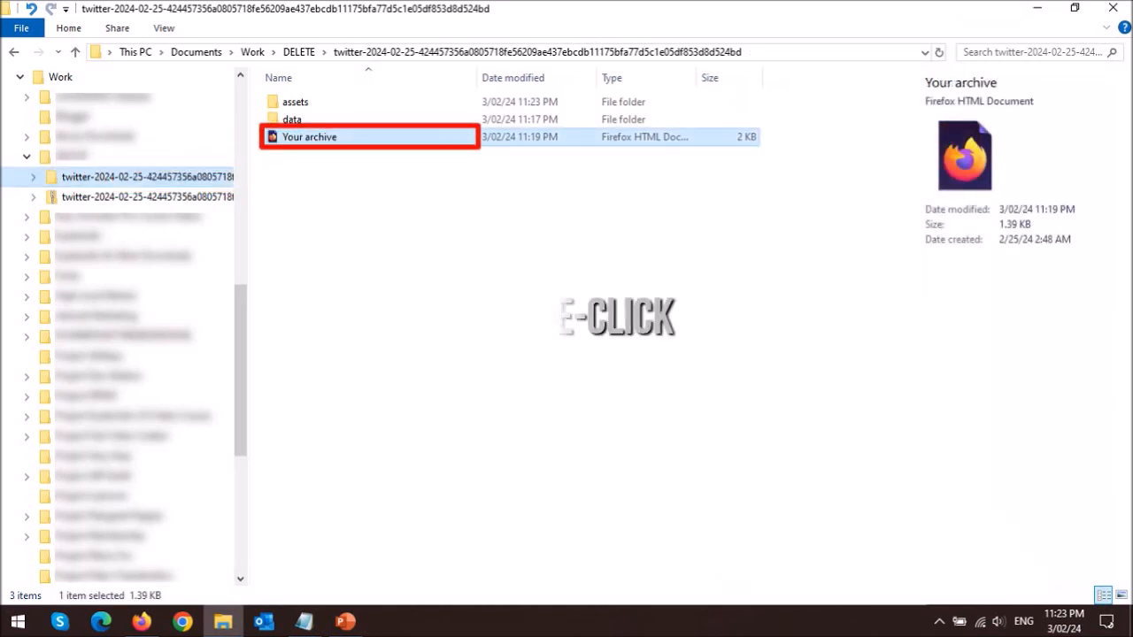
pyautogui.doubleClick(308, 136)
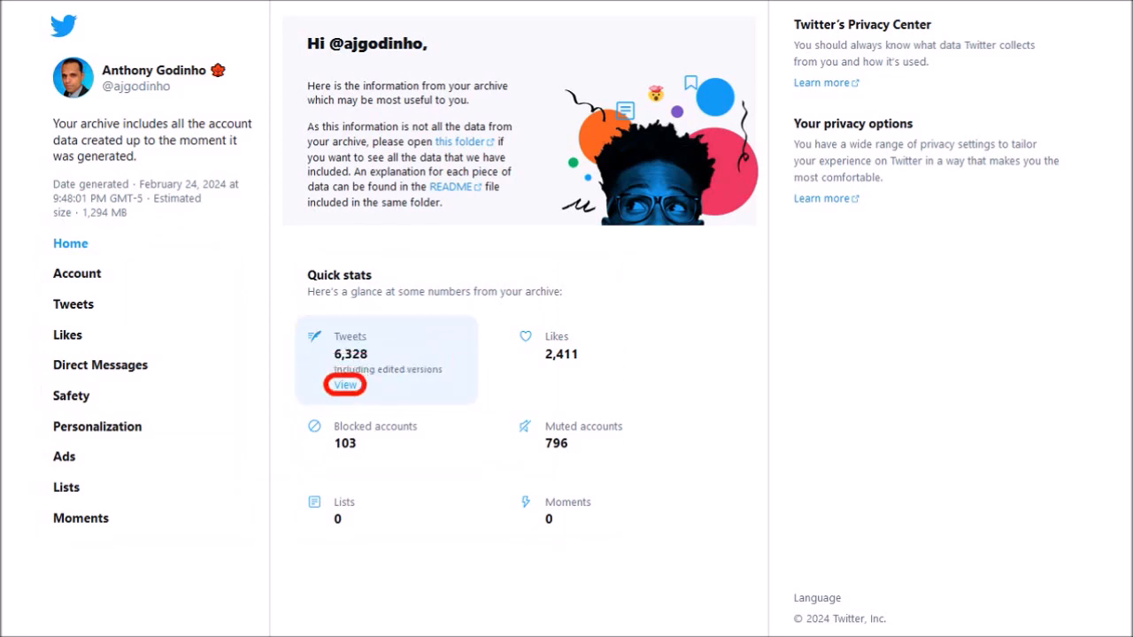
# Step: Browse the archived Tweets, Replies, Retweets and Community Tweets lists, then return Home
pyautogui.click(345, 385)
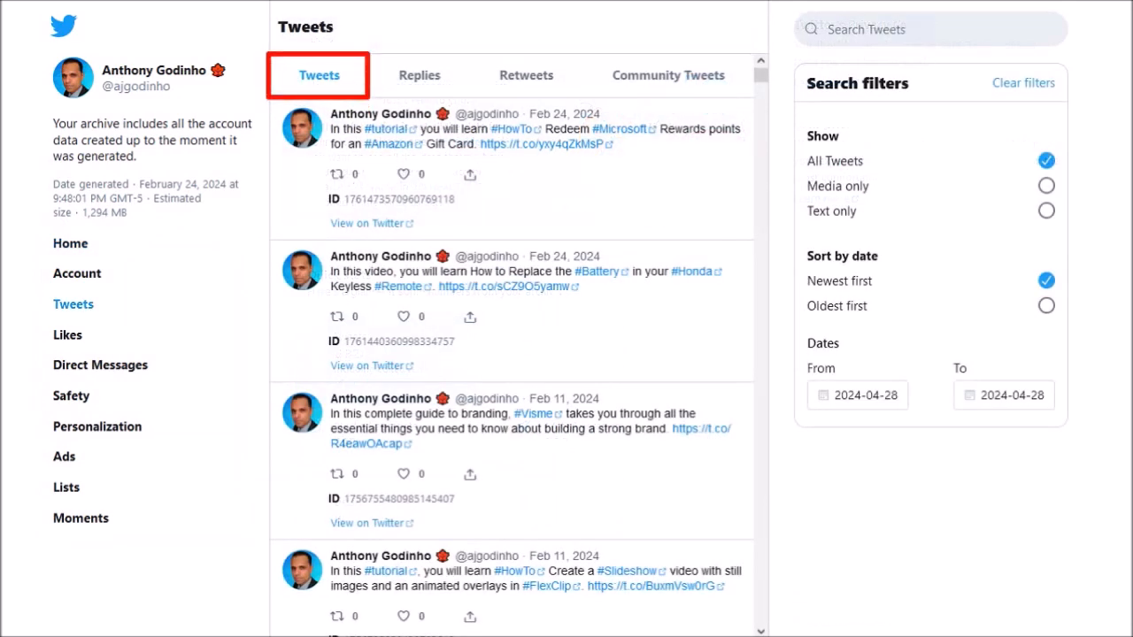
pyautogui.click(418, 74)
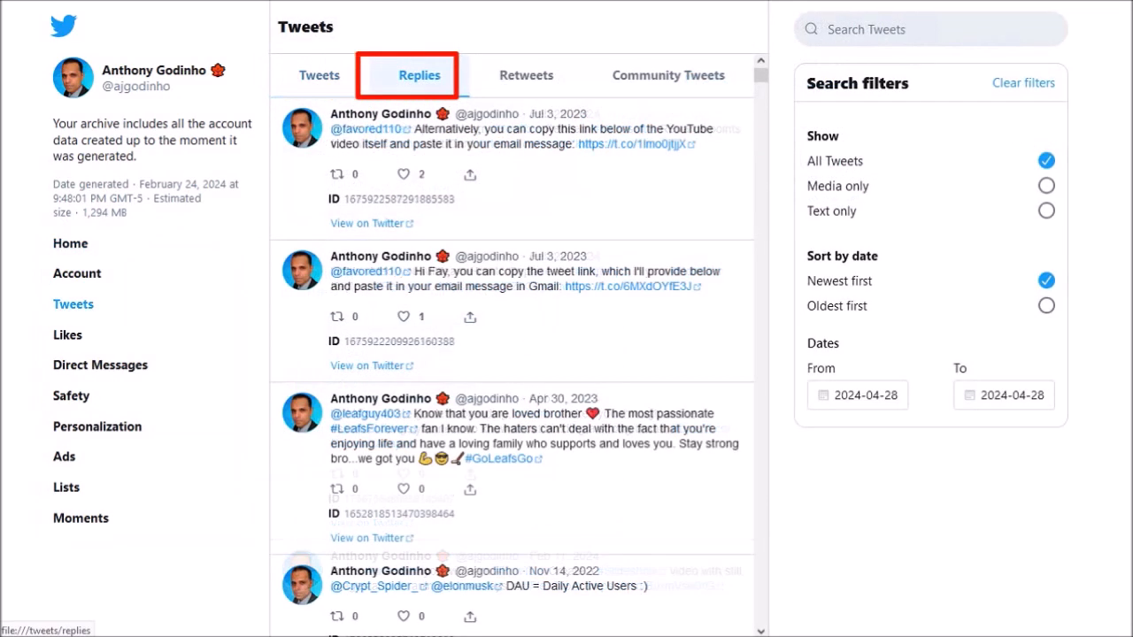
pyautogui.click(418, 75)
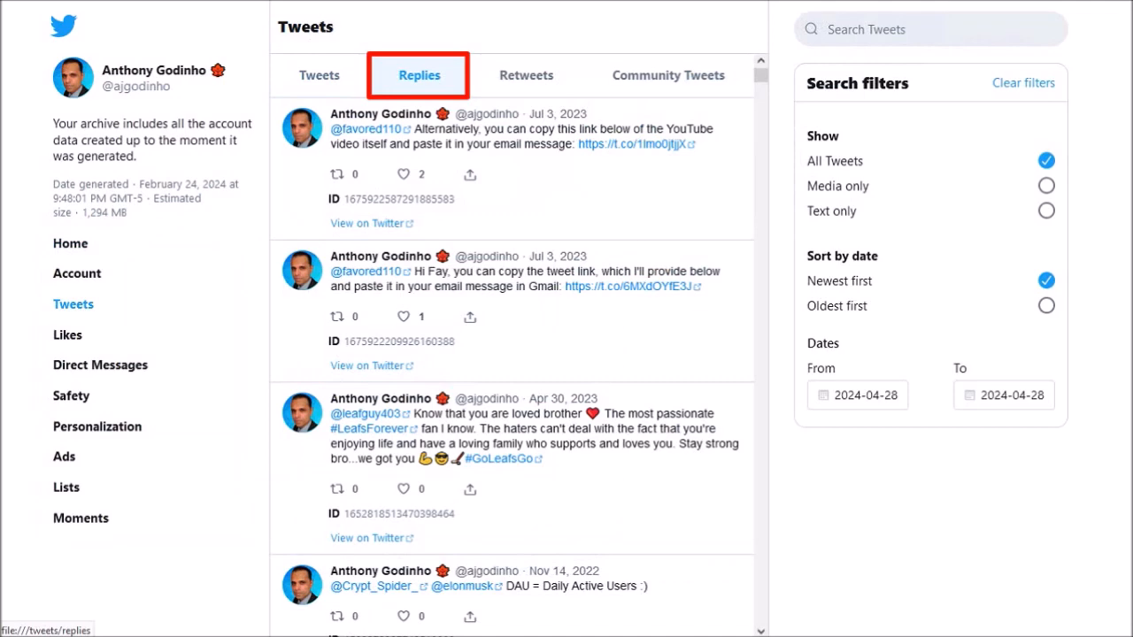
pyautogui.click(526, 75)
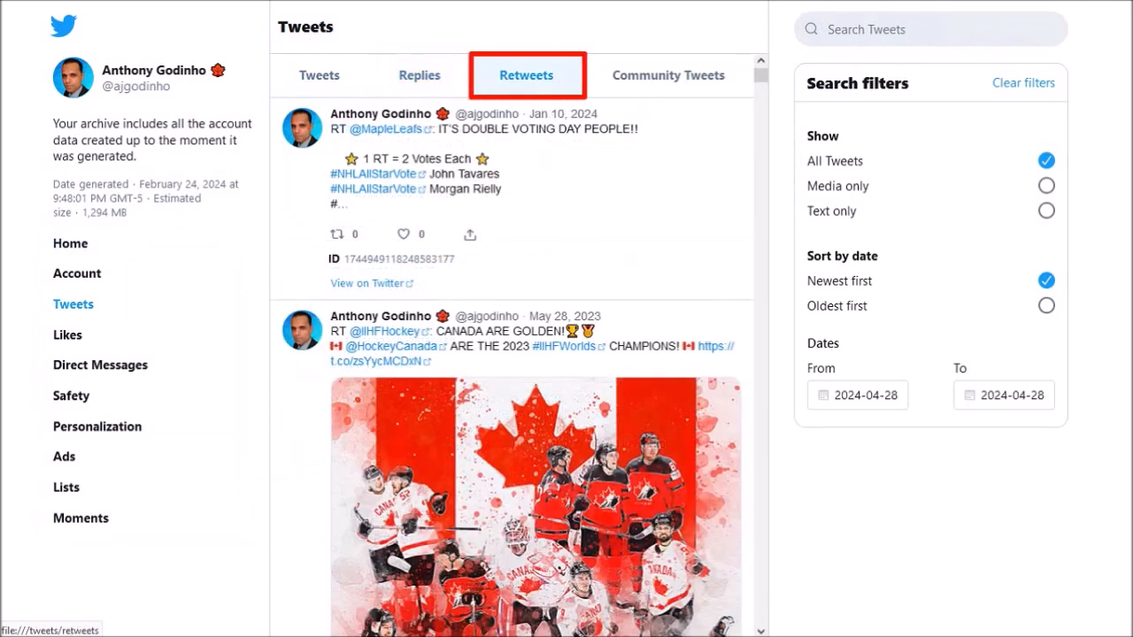
pyautogui.click(668, 74)
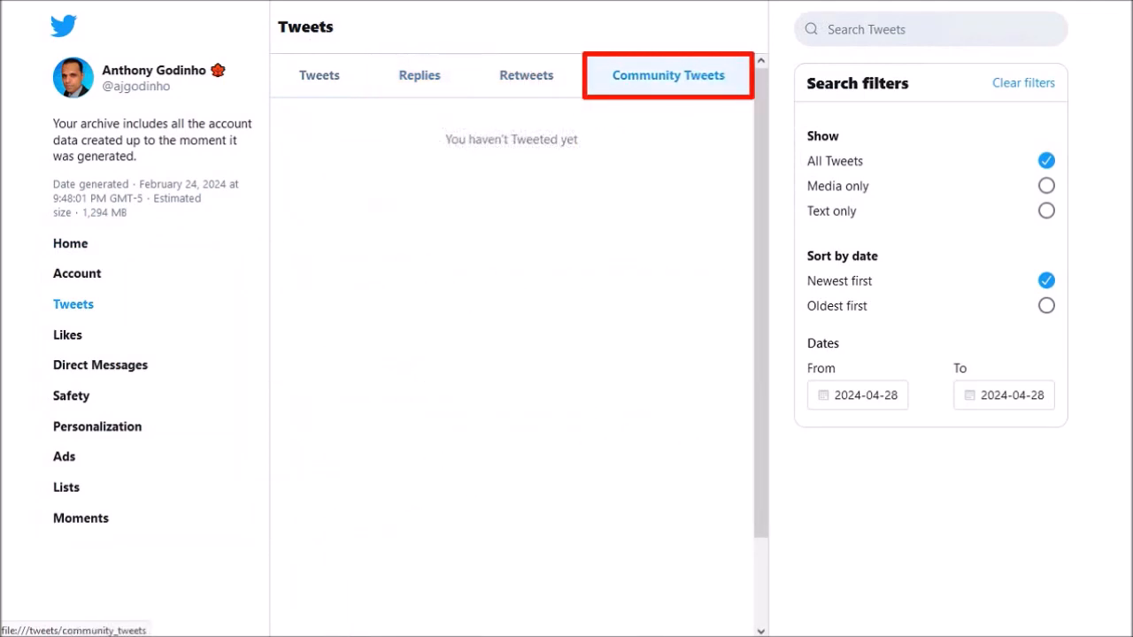
pyautogui.click(71, 245)
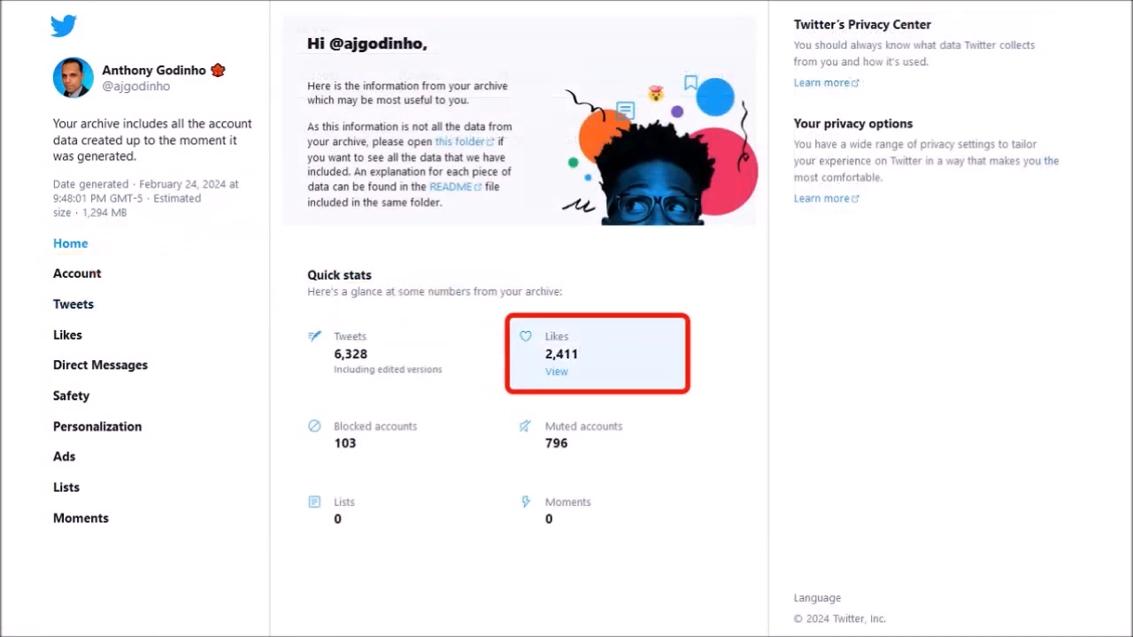
# Step: View the Likes list, then the Account general information
pyautogui.click(556, 372)
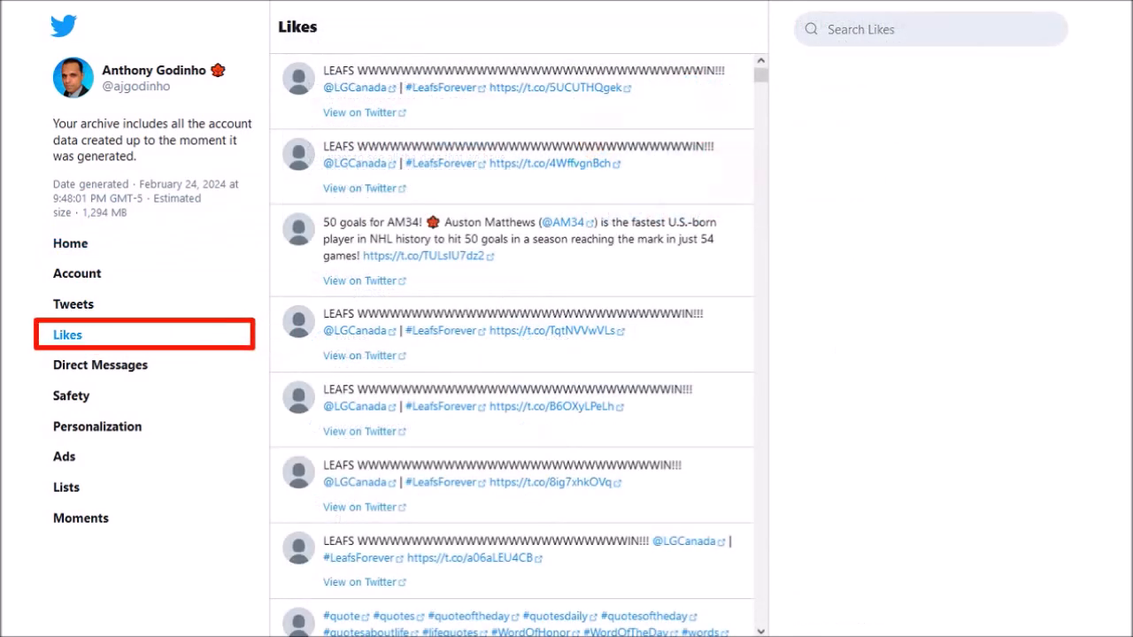
pyautogui.click(78, 273)
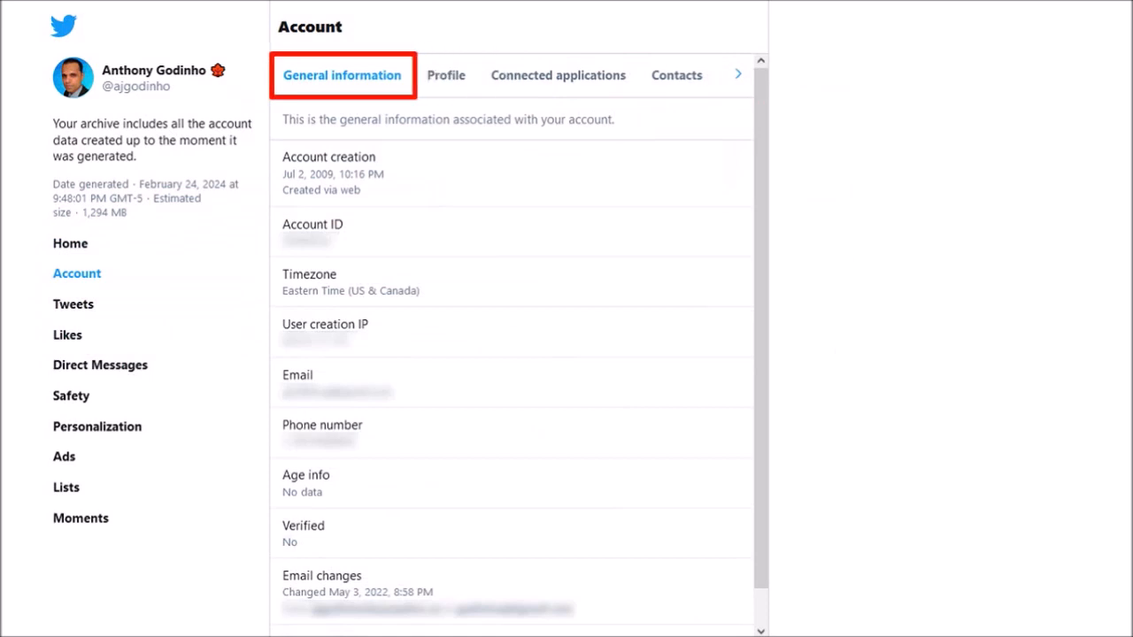
# Step: View the Profile details and Following link, then the Direct Messages and Personalization sections
pyautogui.click(446, 74)
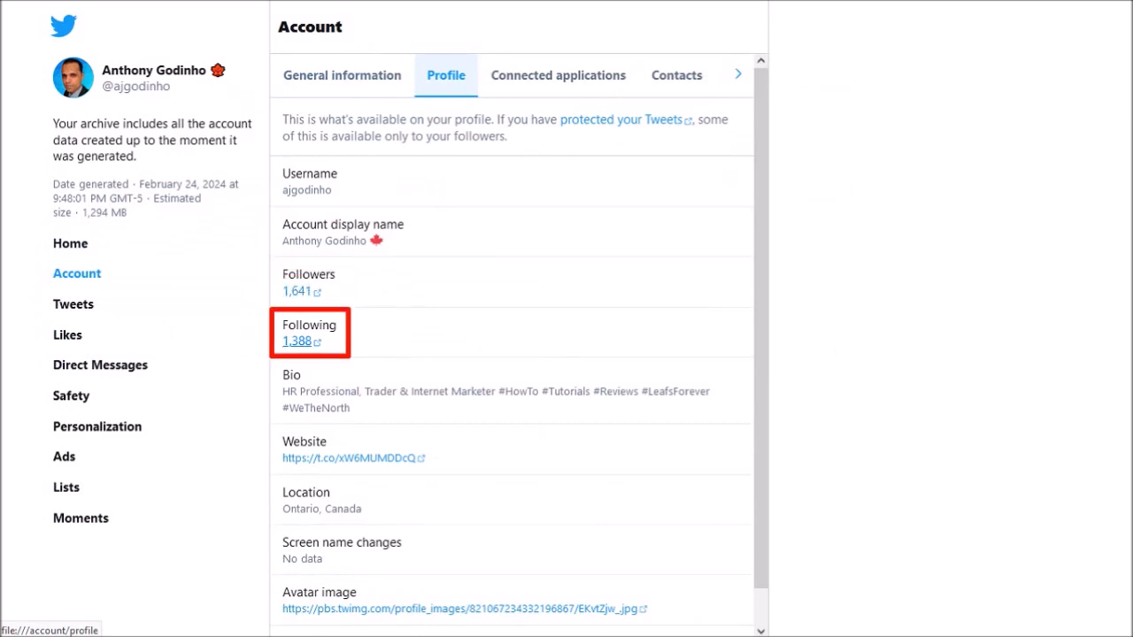
pyautogui.click(298, 342)
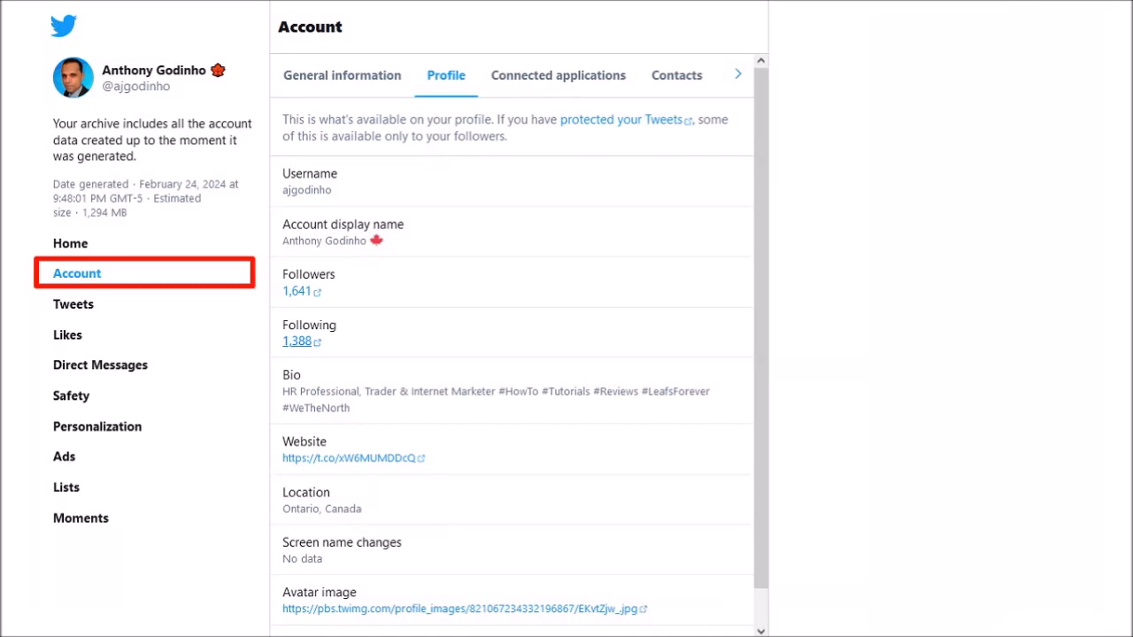
pyautogui.click(99, 365)
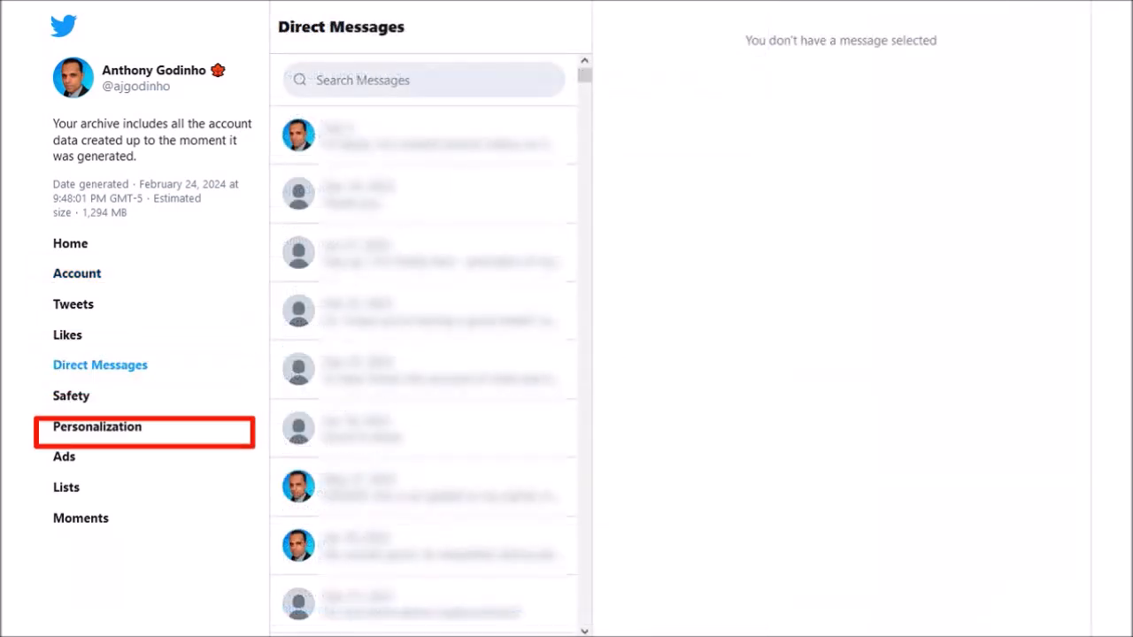
pyautogui.click(67, 487)
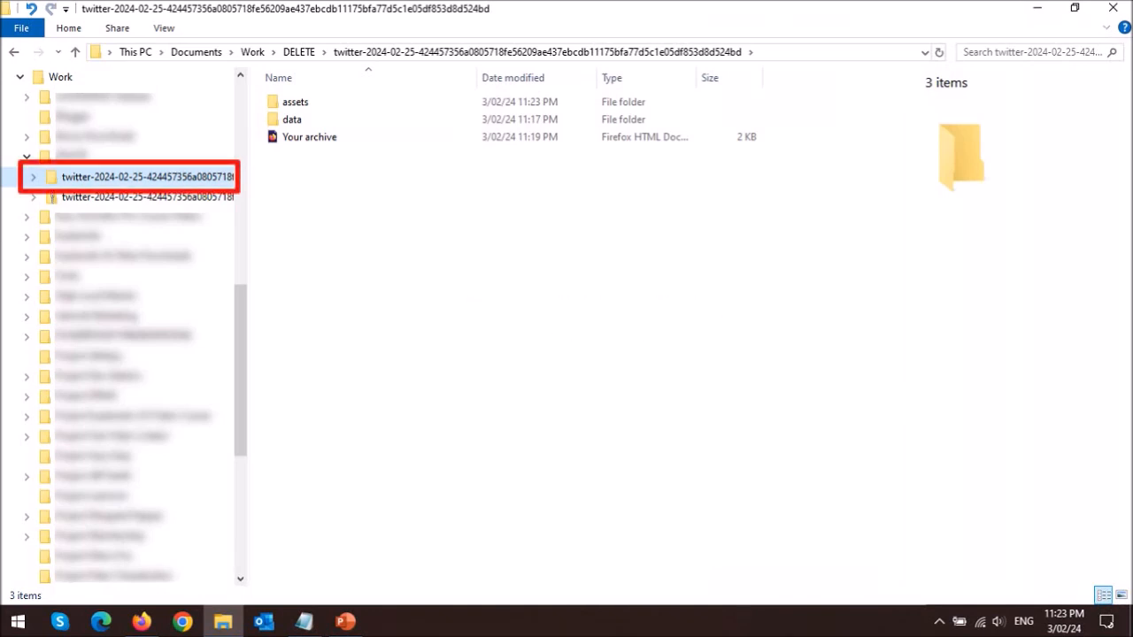
# Step: Browse the data folder's profile_media and tweets_media folders, returning to data
pyautogui.click(292, 119)
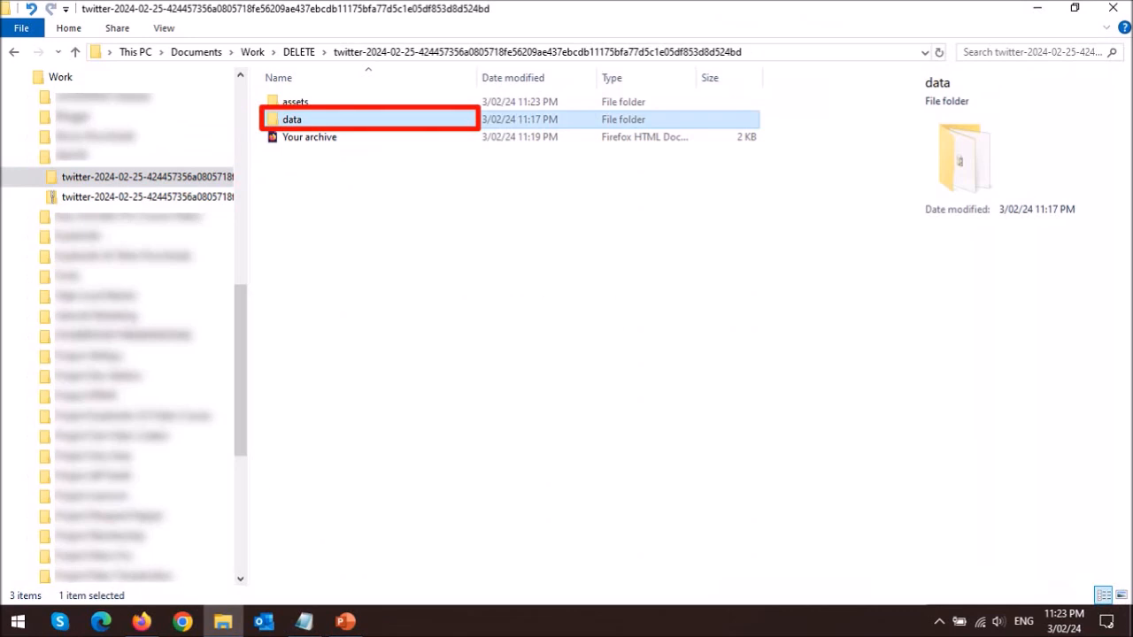
pyautogui.doubleClick(291, 119)
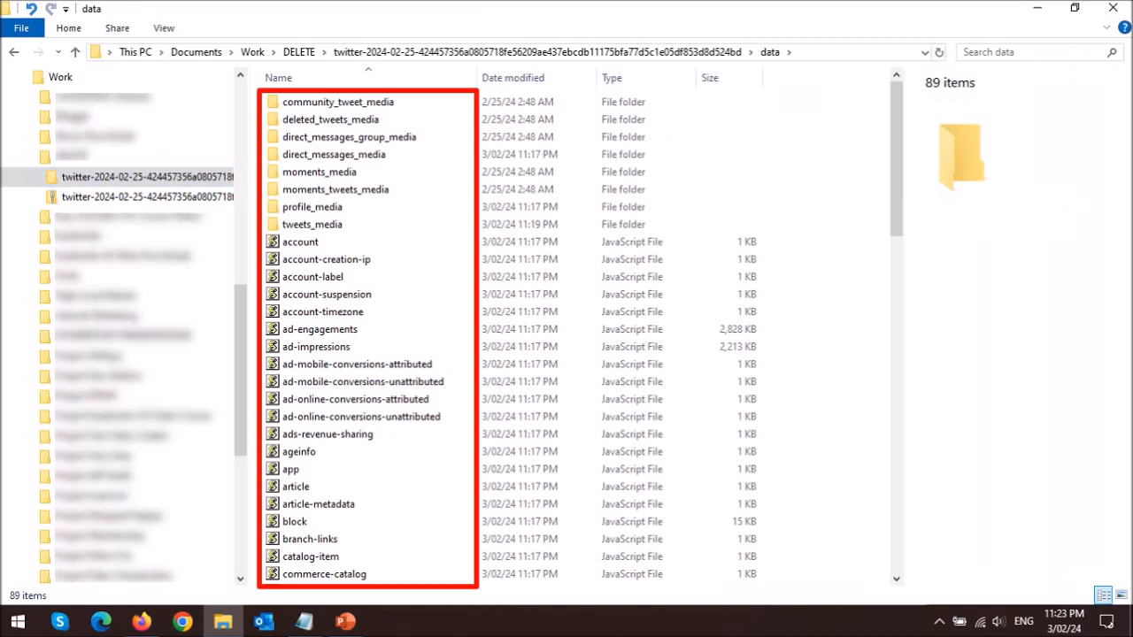
pyautogui.click(311, 205)
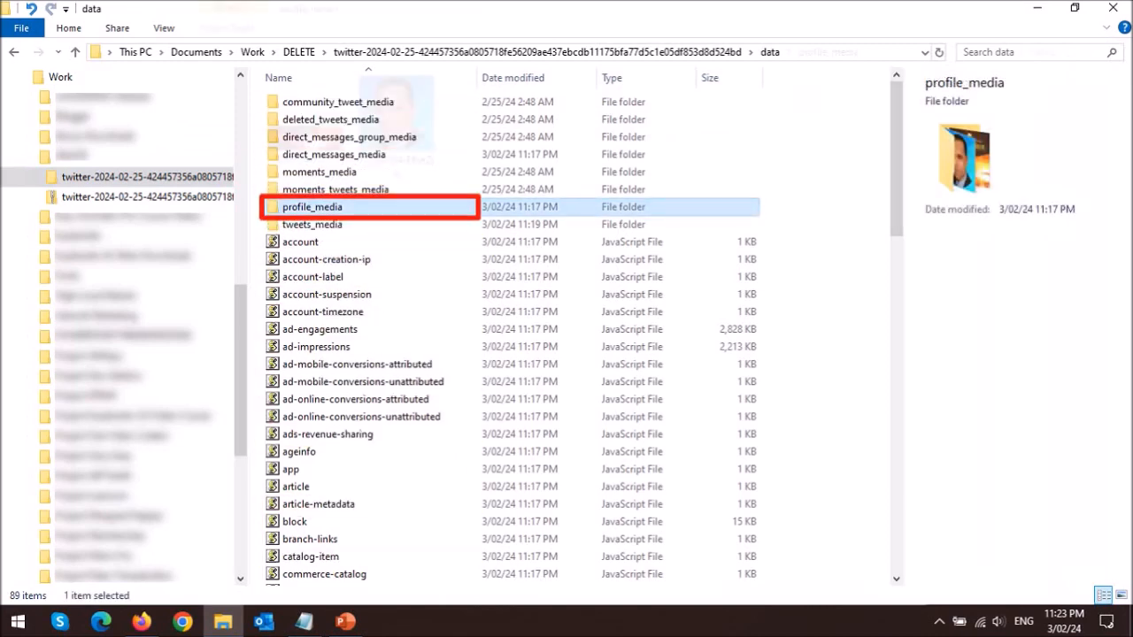
pyautogui.doubleClick(312, 205)
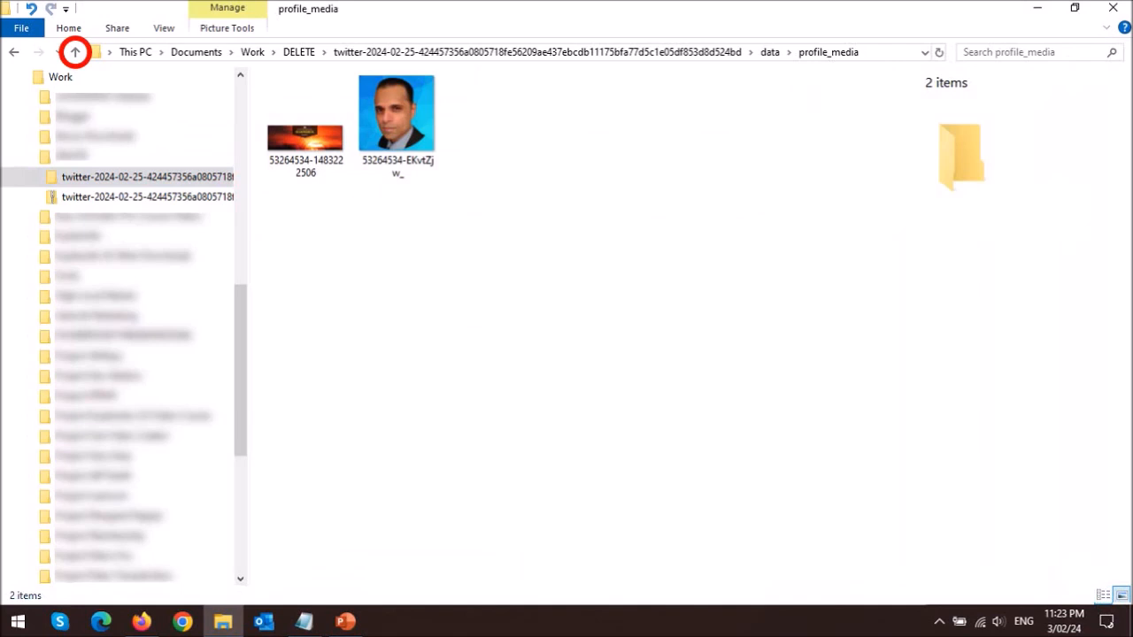
pyautogui.click(74, 52)
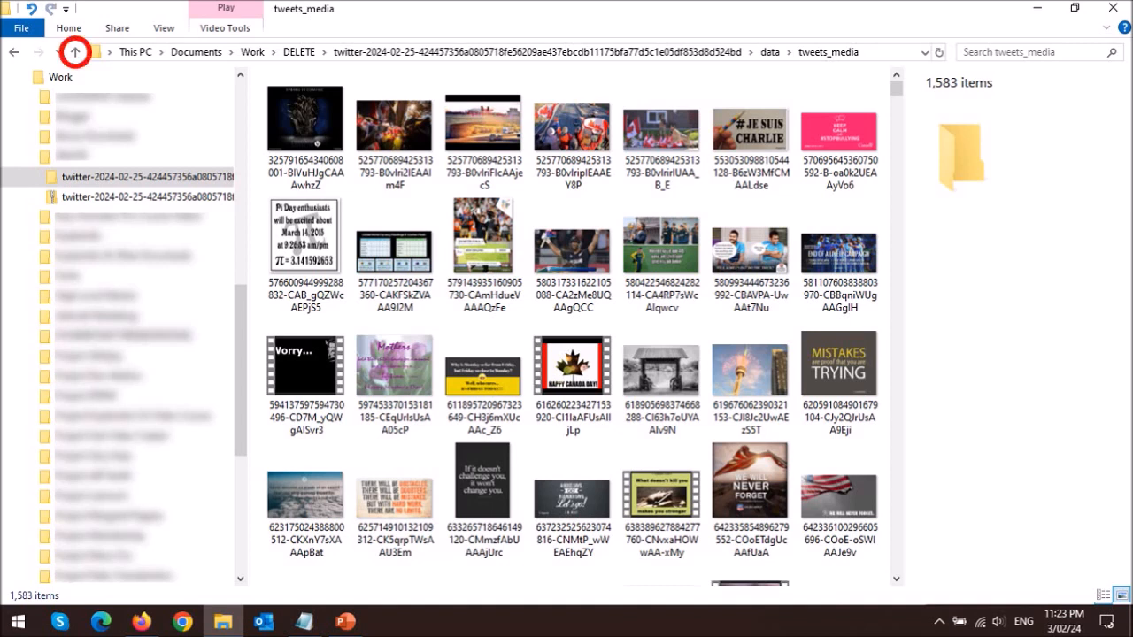
pyautogui.click(75, 51)
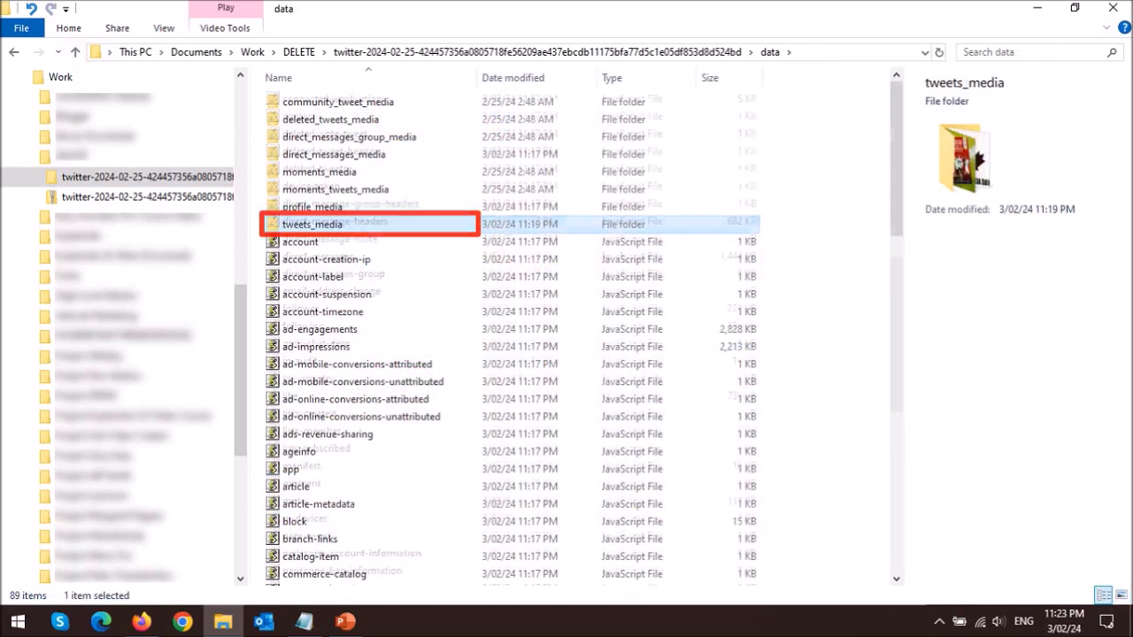
# Step: Open following.js with Notepad via Open with, allowing the JavaScript security warning
pyautogui.scroll(-3)
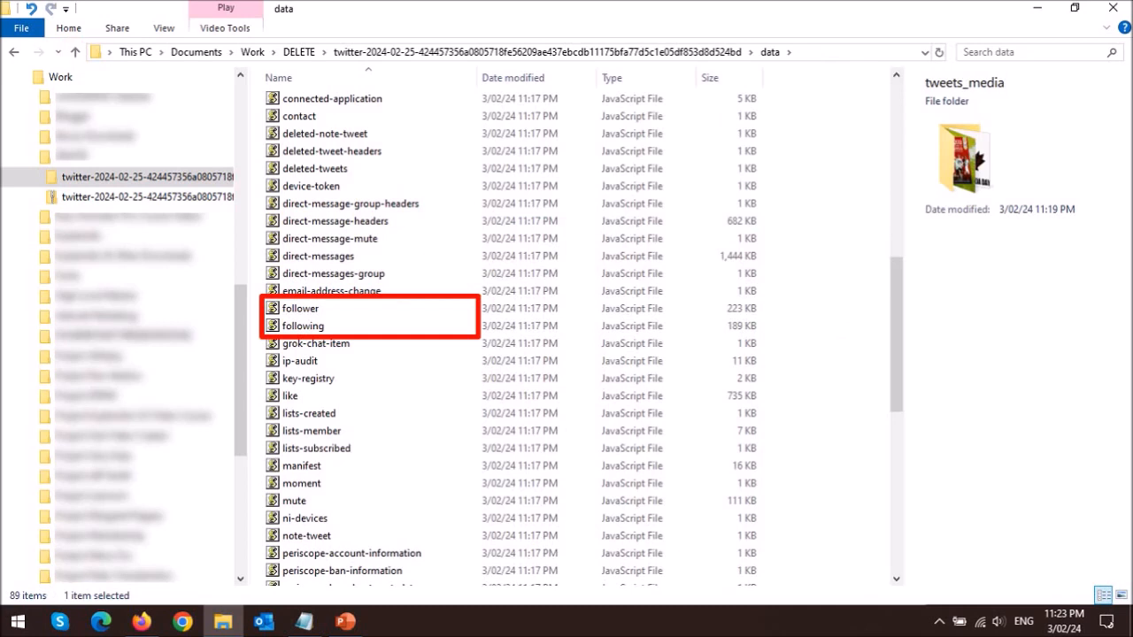
pyautogui.click(304, 325)
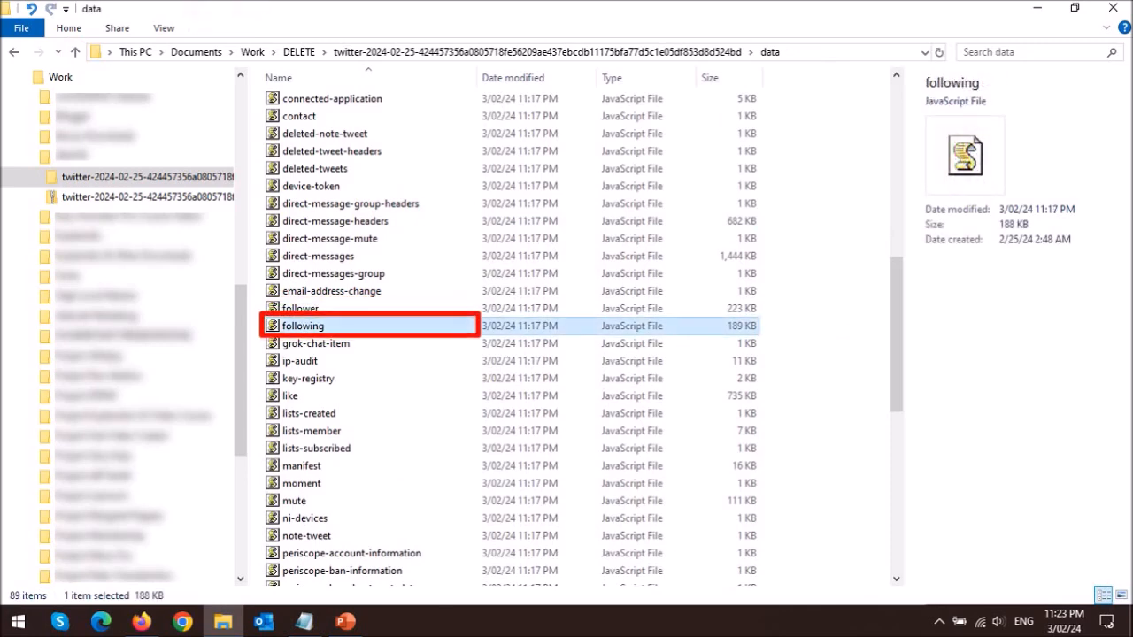
pyautogui.rightClick(303, 326)
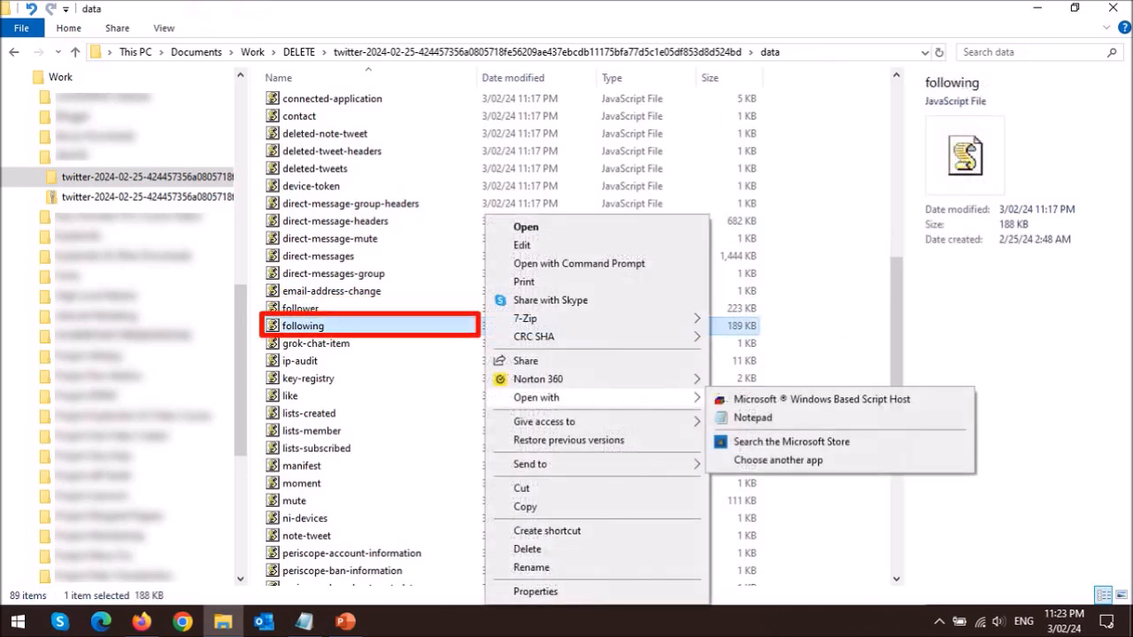
pyautogui.moveTo(538, 379)
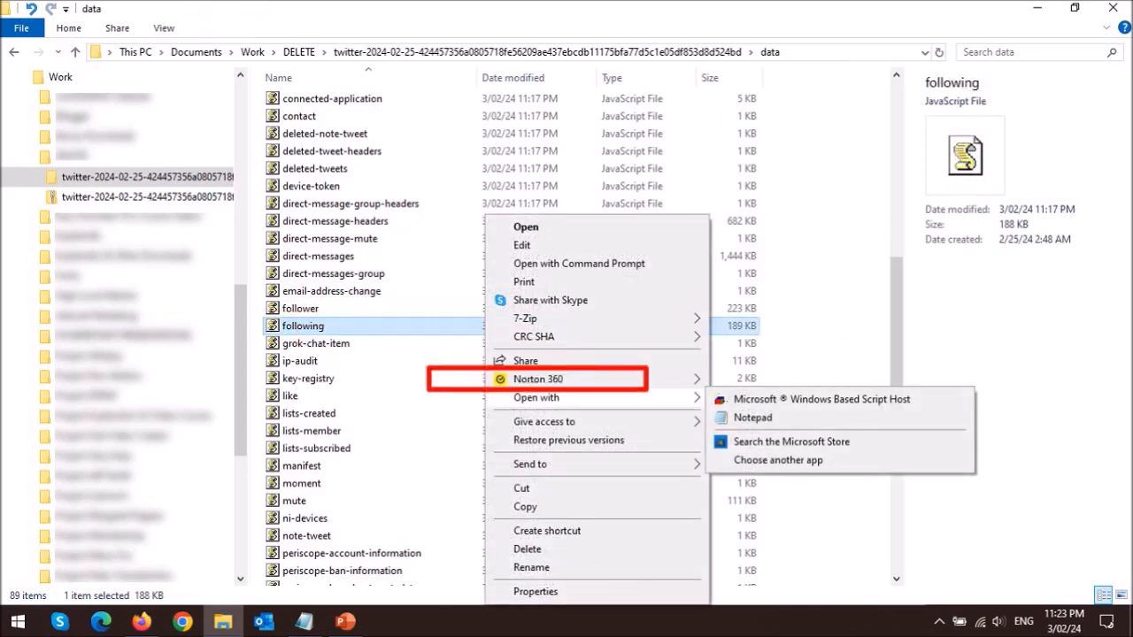
pyautogui.moveTo(534, 397)
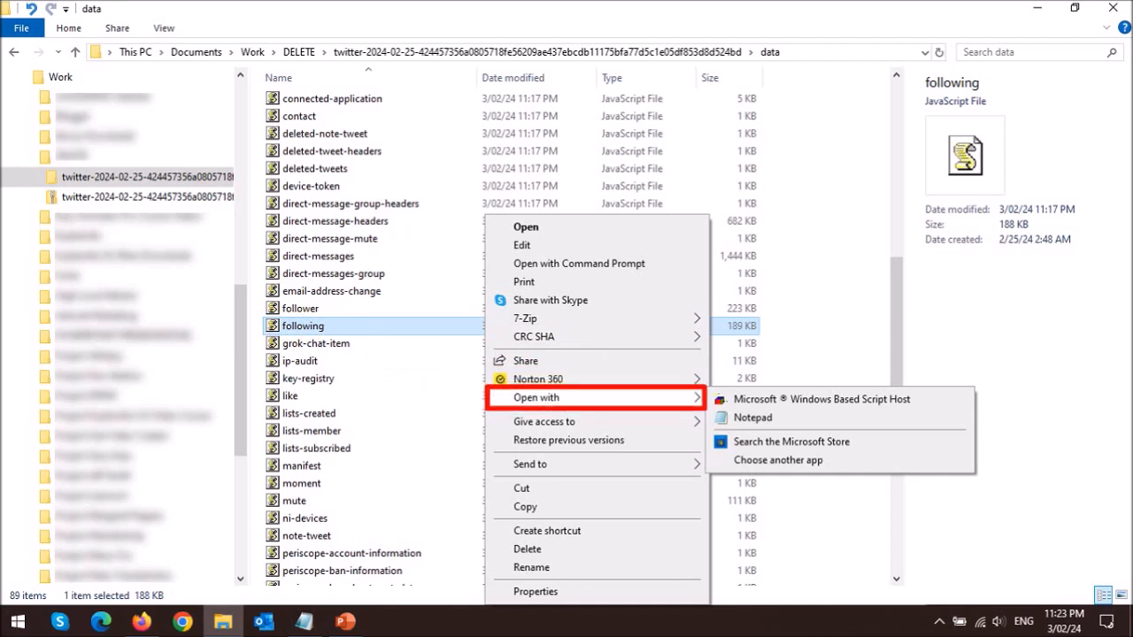
pyautogui.moveTo(751, 417)
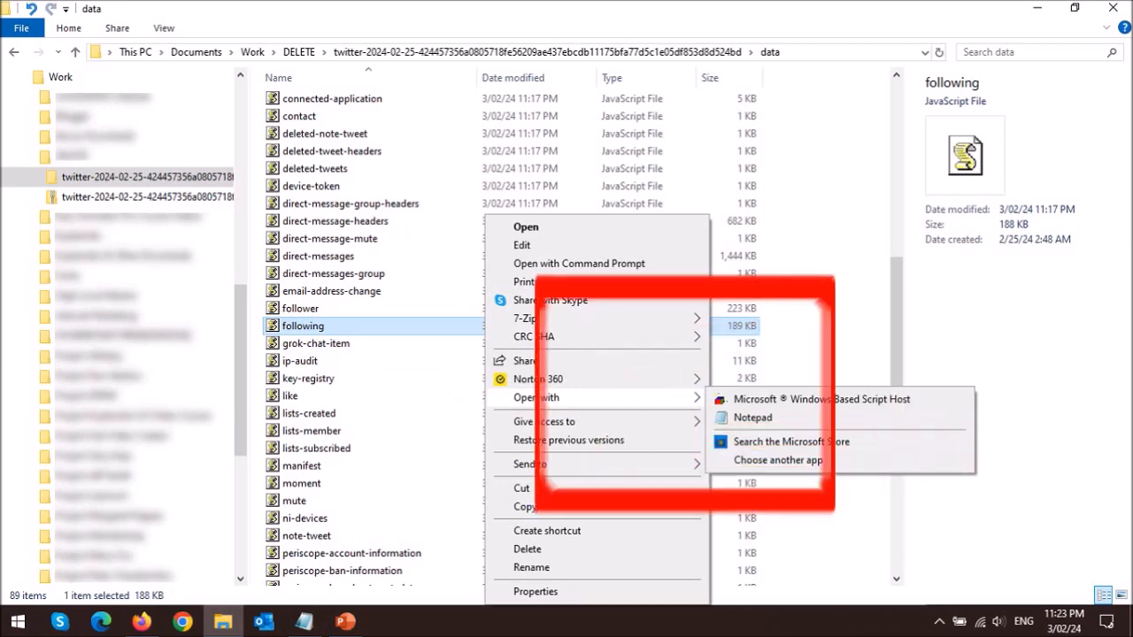
pyautogui.click(779, 460)
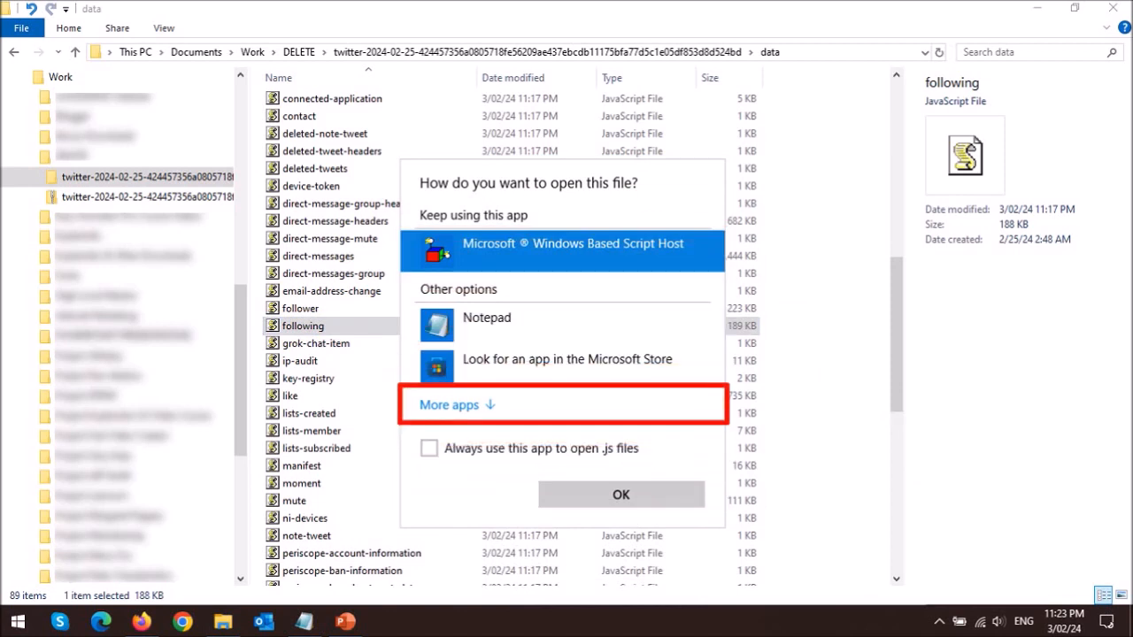
pyautogui.click(457, 404)
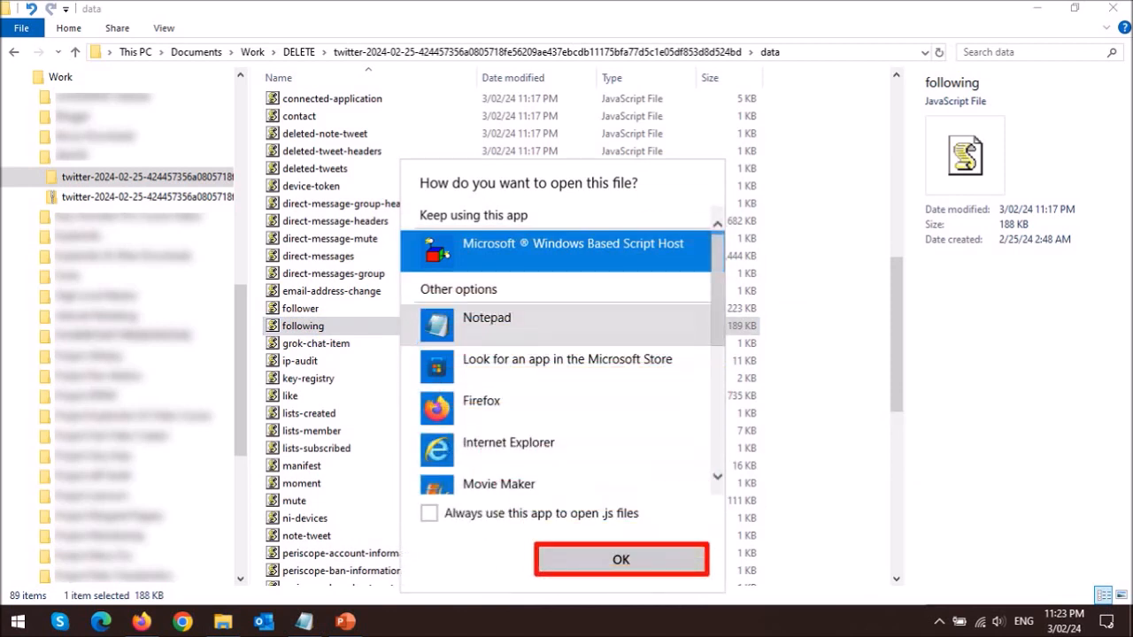
pyautogui.click(620, 560)
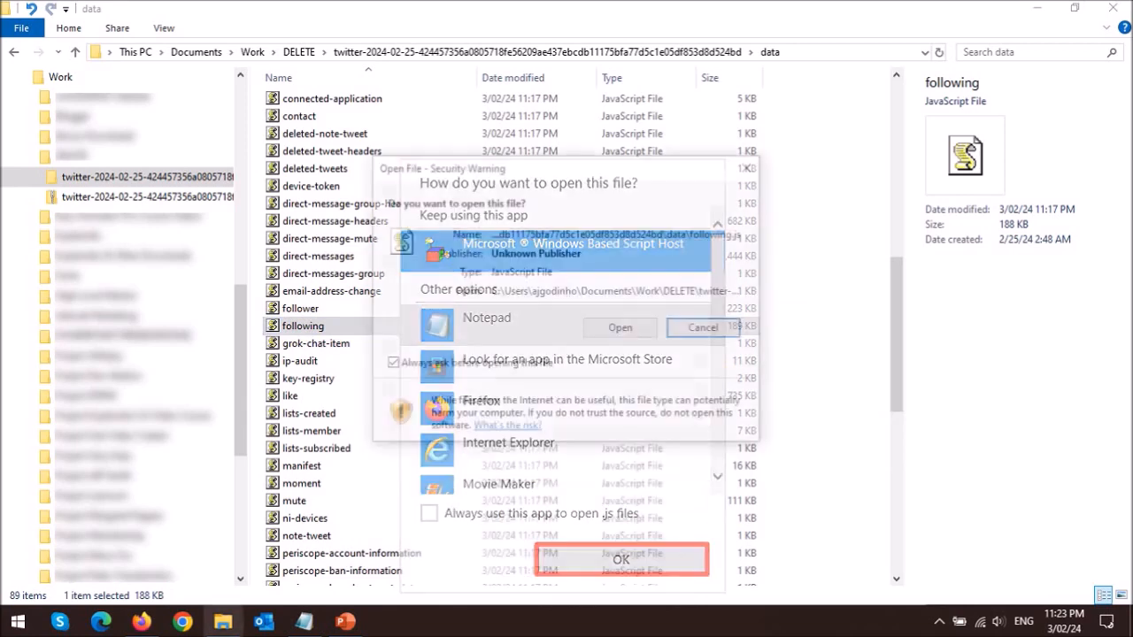
pyautogui.click(619, 559)
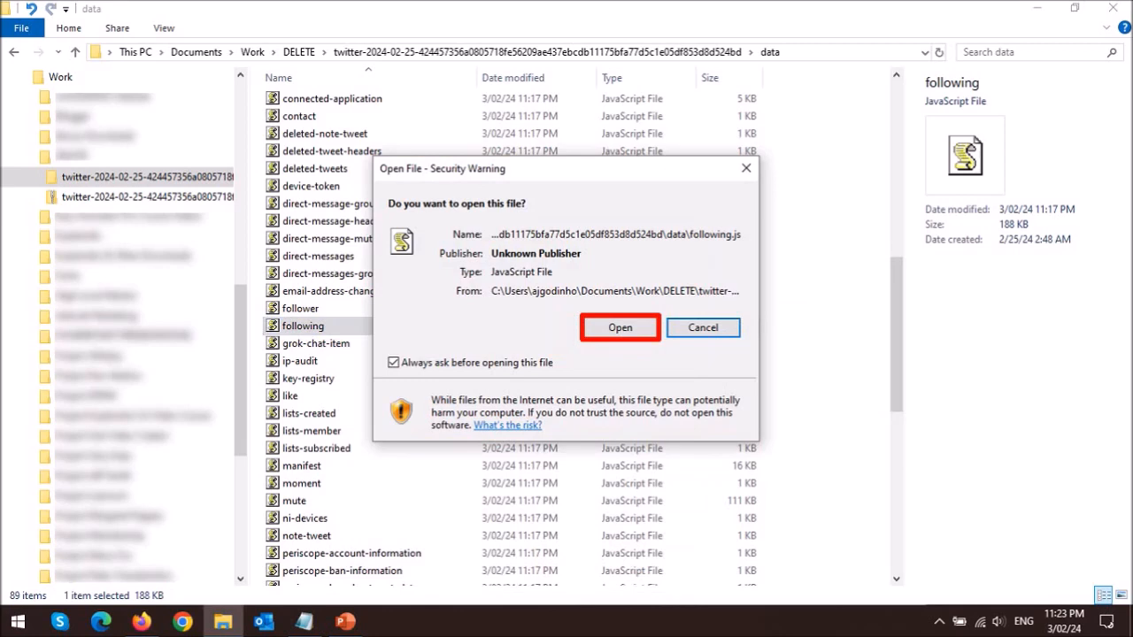
pyautogui.click(619, 328)
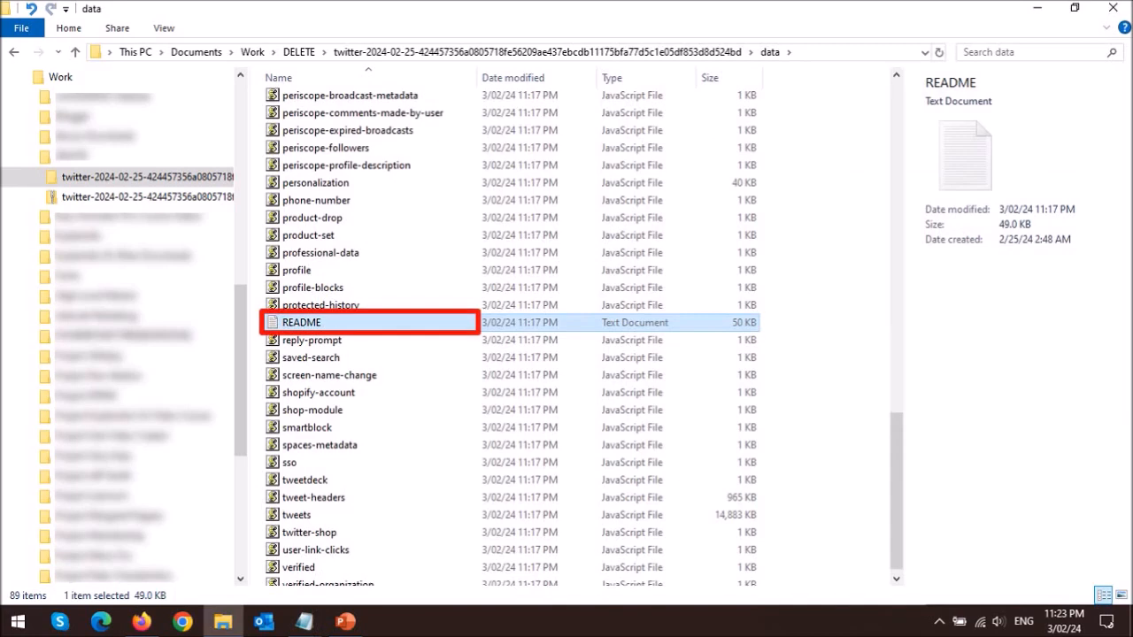
# Step: View the archive's README in Notepad, scrolled to the section describing each data file
pyautogui.doubleClick(301, 323)
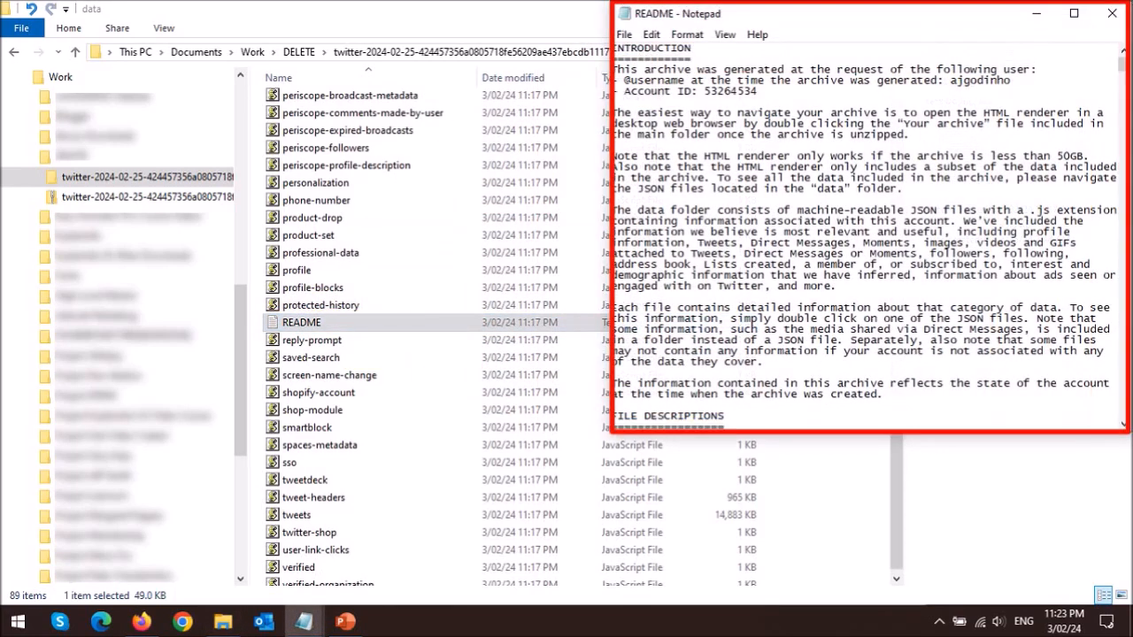
pyautogui.scroll(-3)
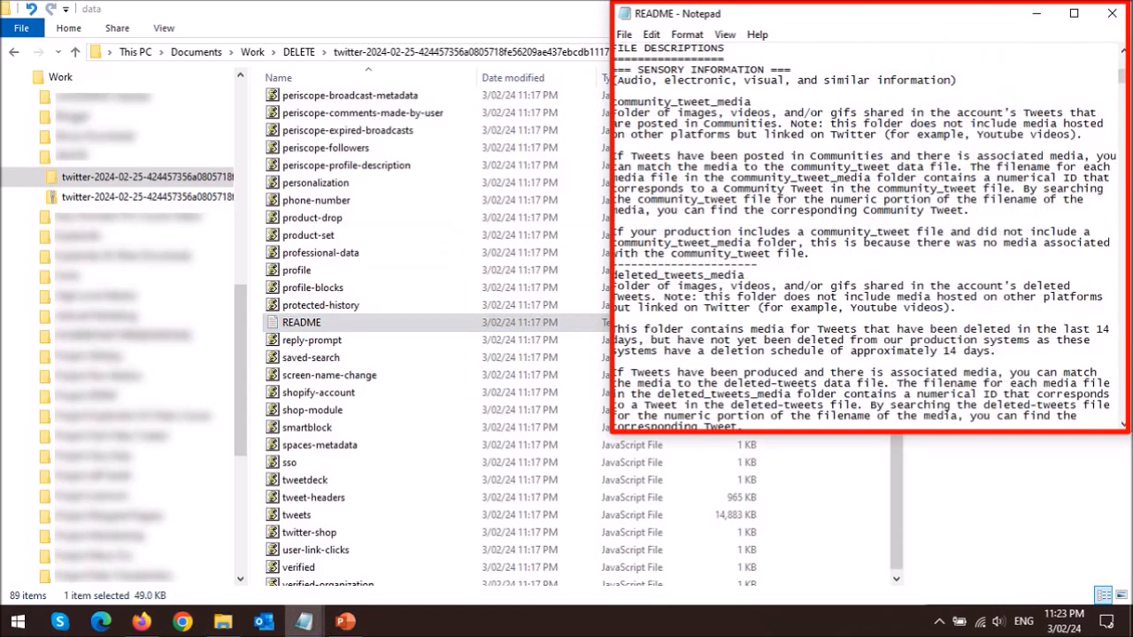